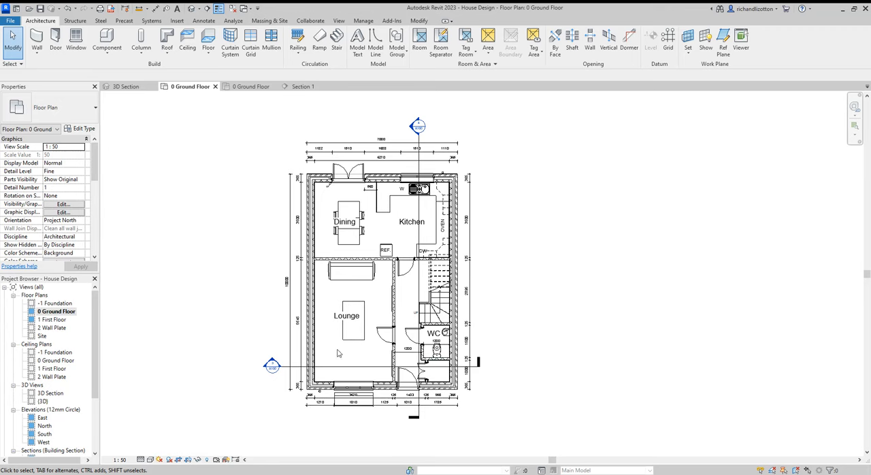
mouse_move(556, 267)
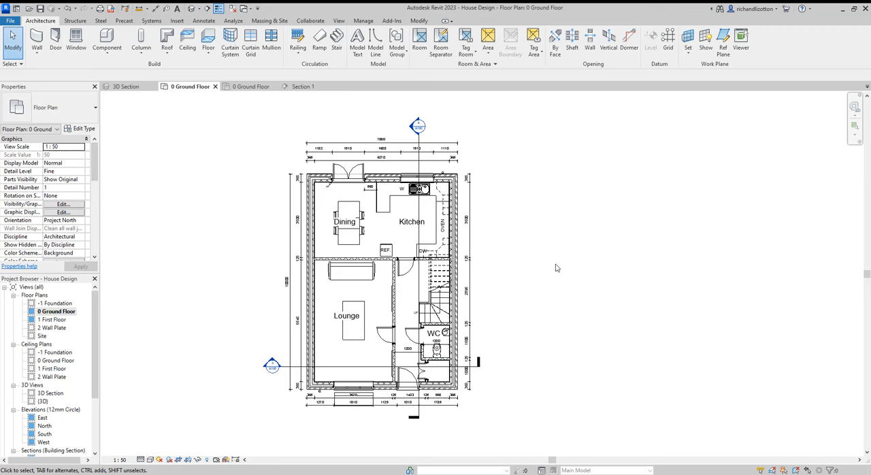
mouse_move(545, 269)
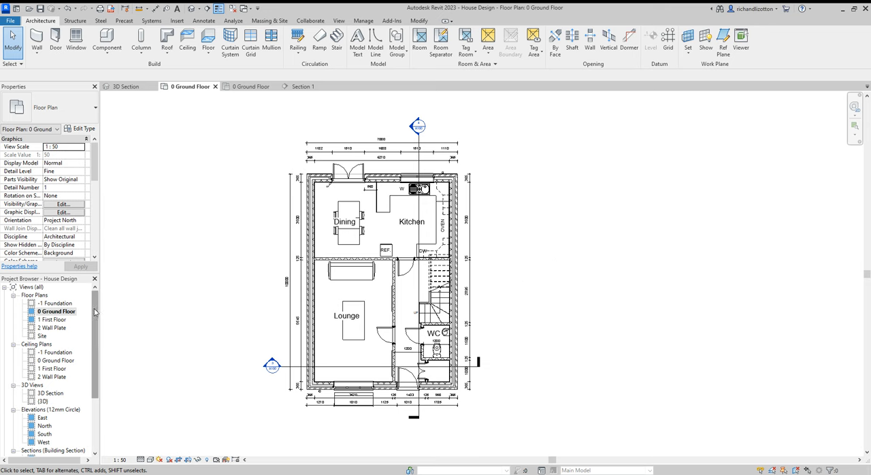
Step: Duplicate the 0 Ground Floor plan as '0 Ground Floor Copy 1' and dismiss the save reminder
click(54, 311)
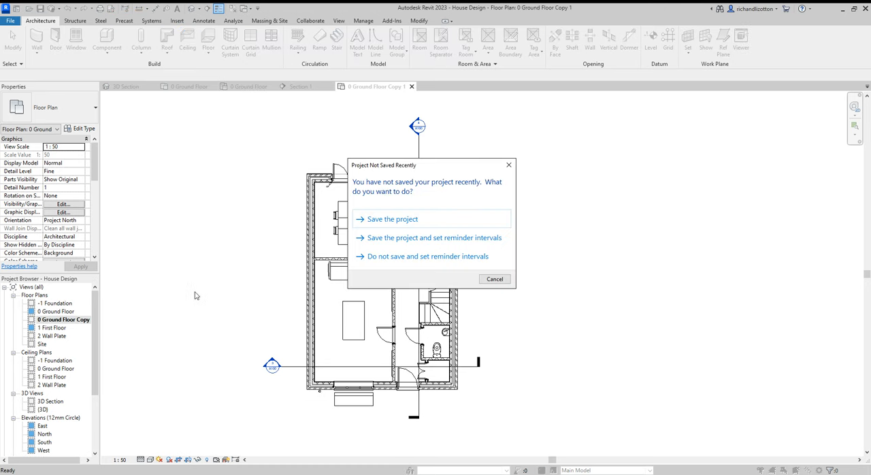
mouse_move(409, 281)
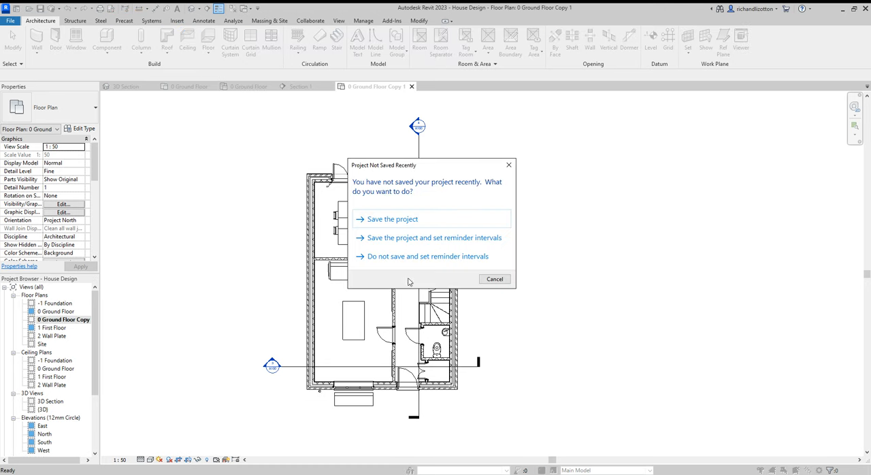
mouse_move(447, 228)
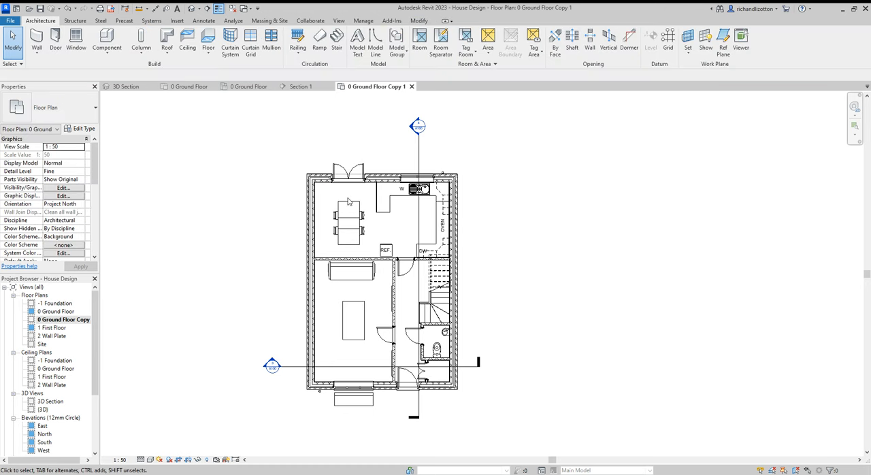
mouse_move(220, 339)
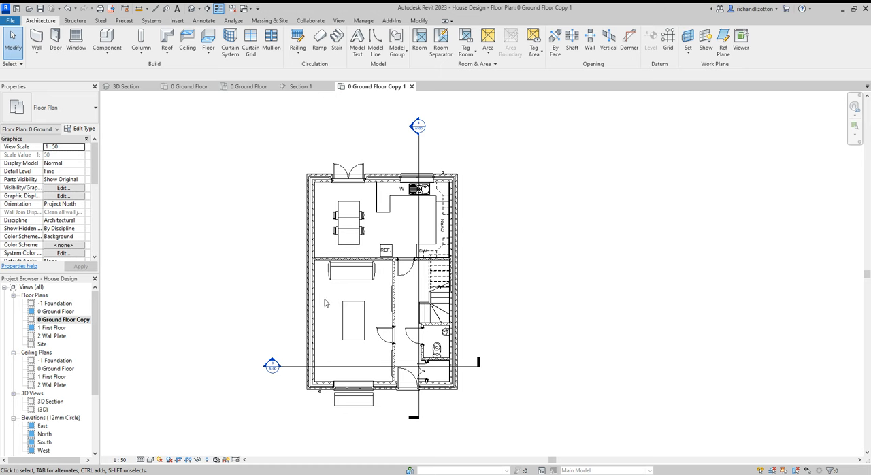
Step: Temporarily hide the furniture category via the sofa, then hide the lounge rug element
click(350, 272)
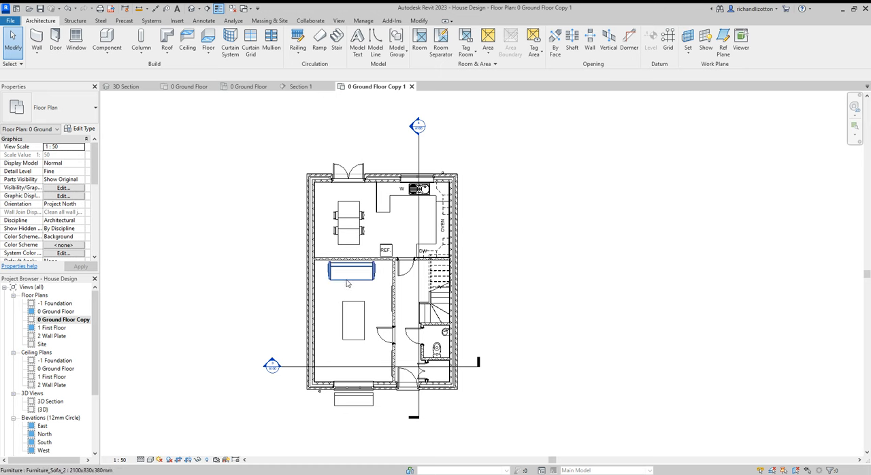
click(349, 272)
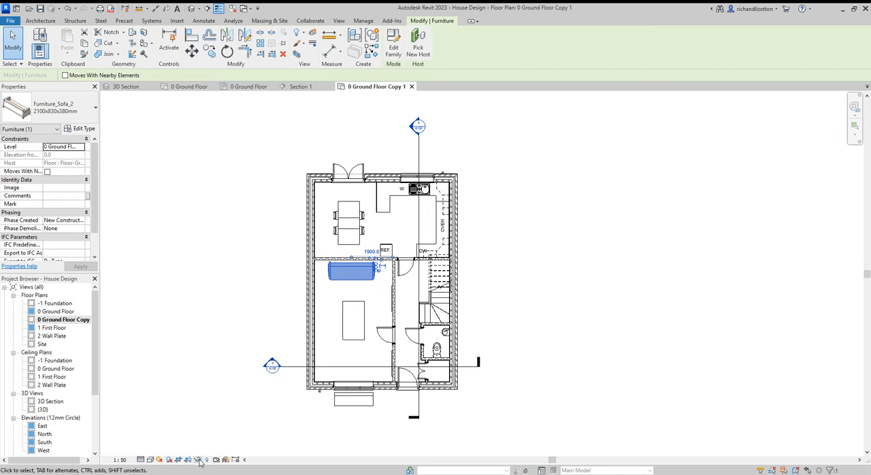
mouse_move(201, 462)
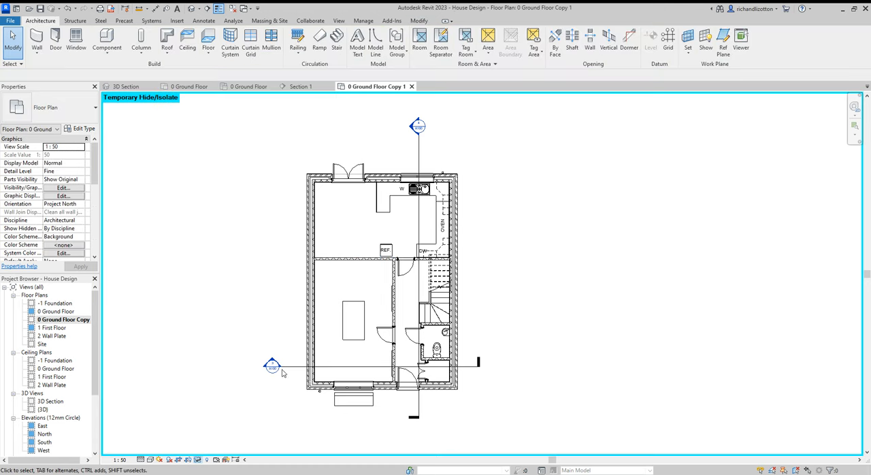
mouse_move(352, 227)
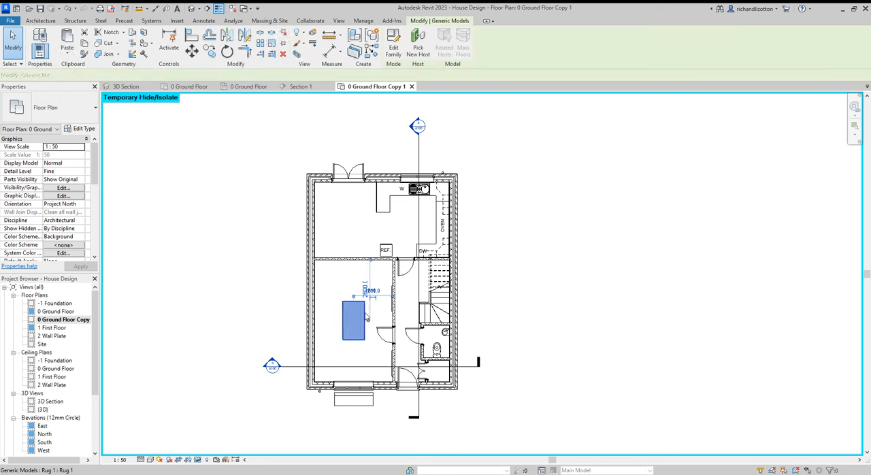
click(351, 326)
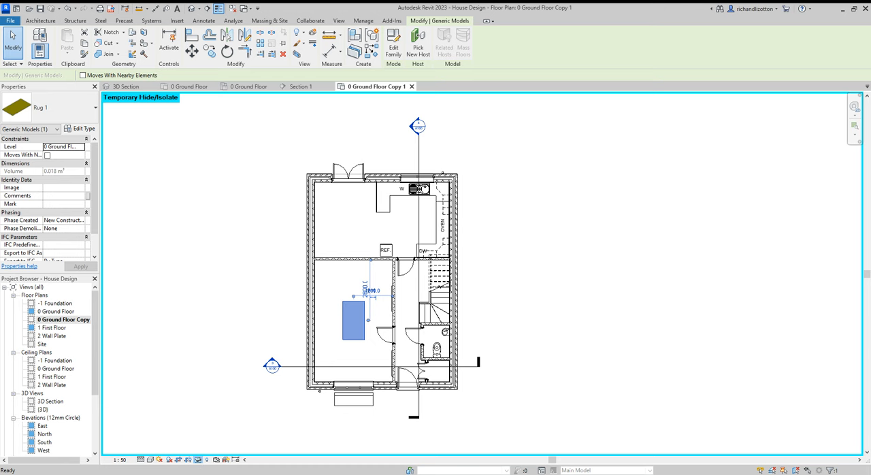
click(240, 442)
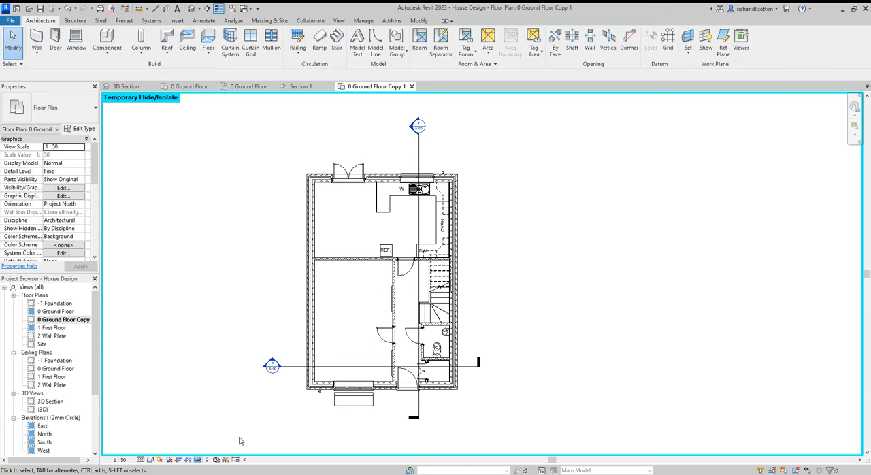
mouse_move(285, 388)
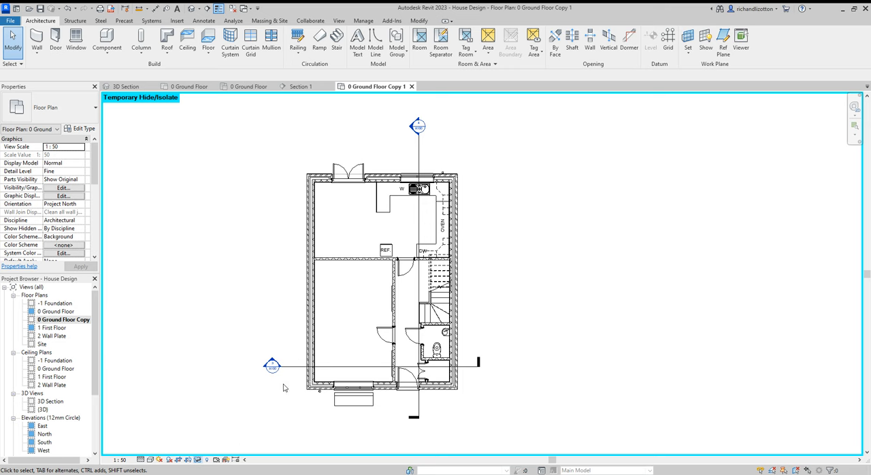
mouse_move(358, 213)
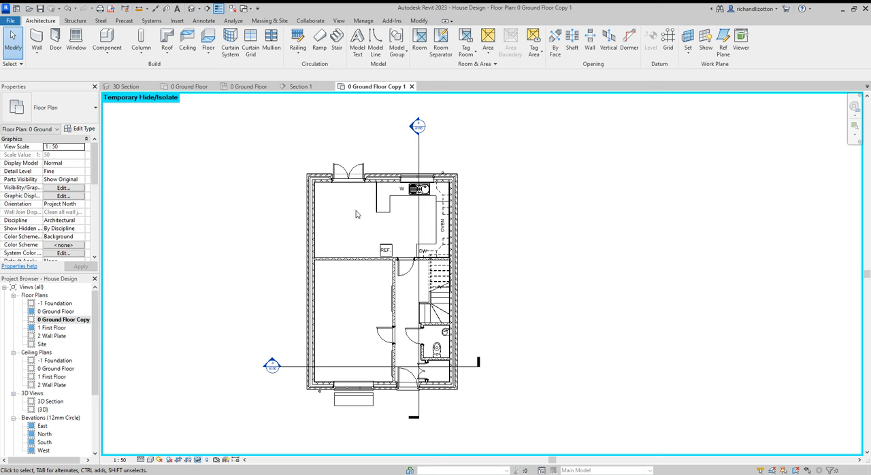
mouse_move(120, 231)
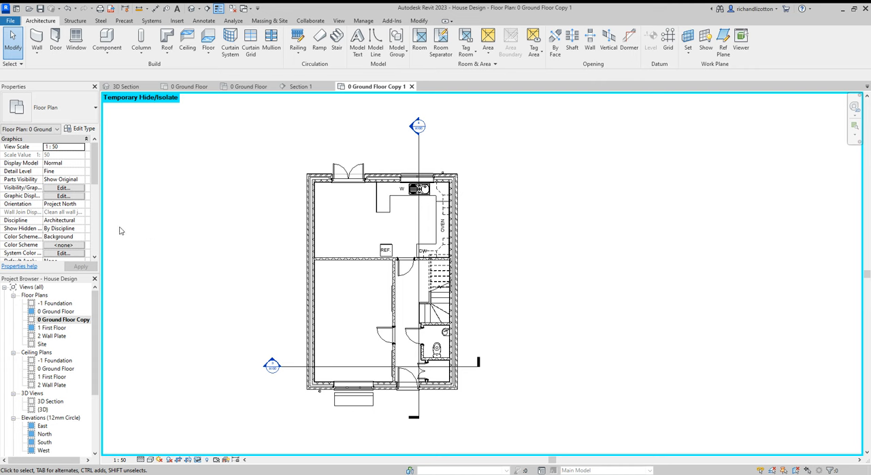
mouse_move(20, 223)
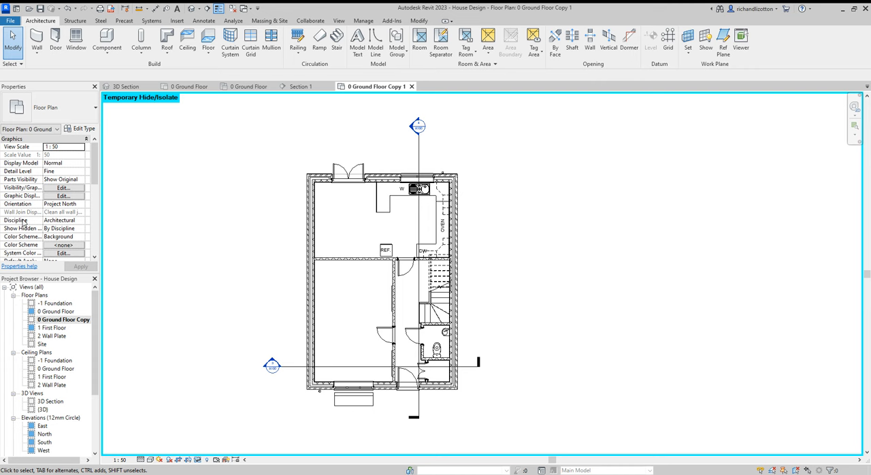
Step: Set the view discipline to Electrical and override the sink and plumbing fixtures to halftone
click(64, 220)
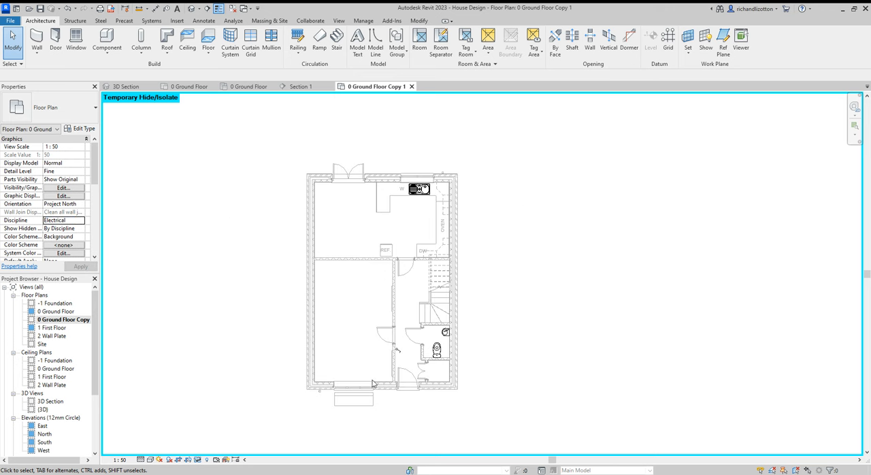
click(415, 189)
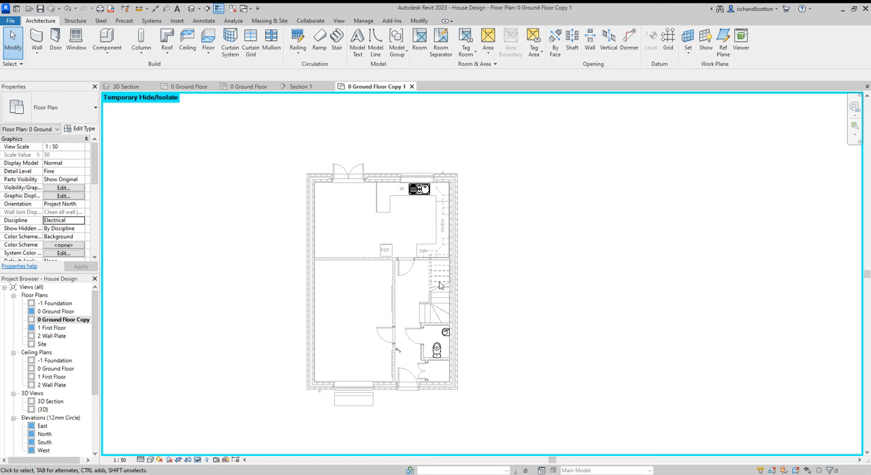
click(419, 189)
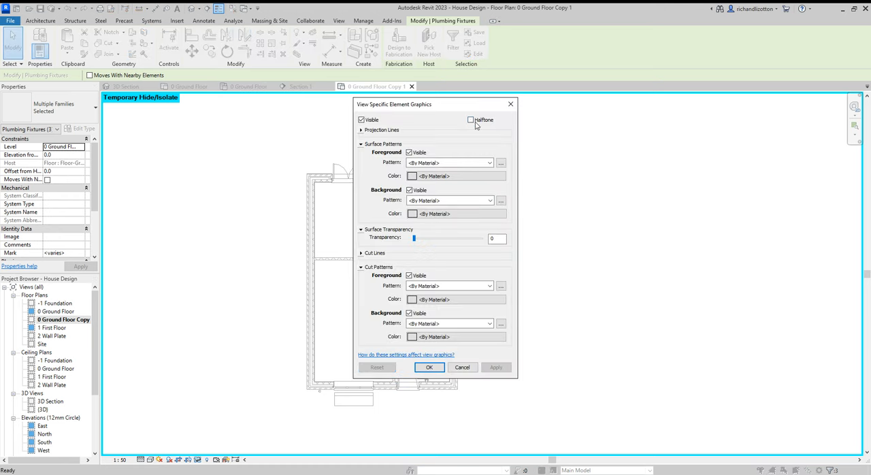
click(470, 120)
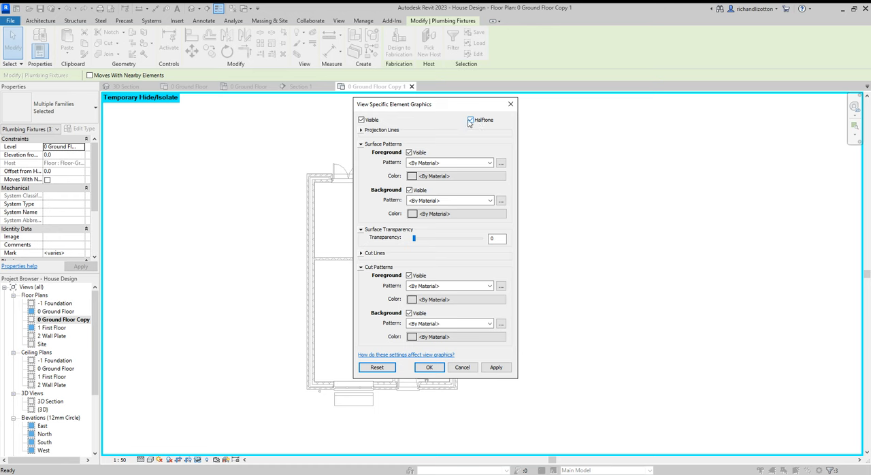
click(428, 367)
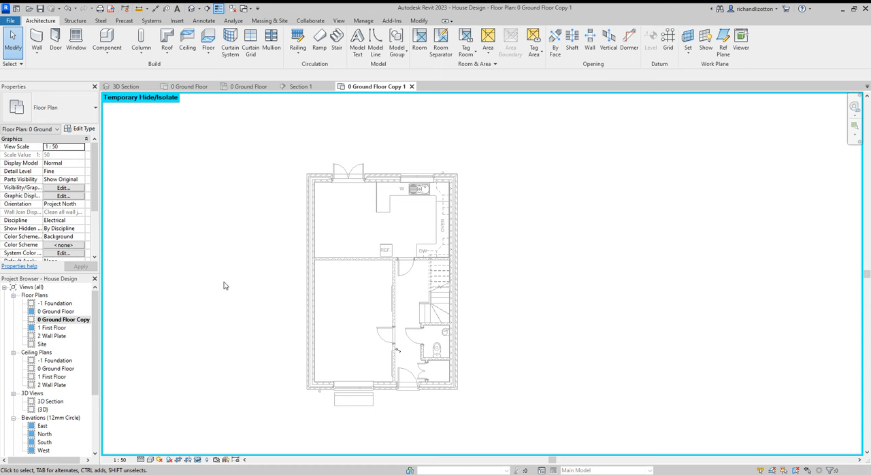
click(402, 359)
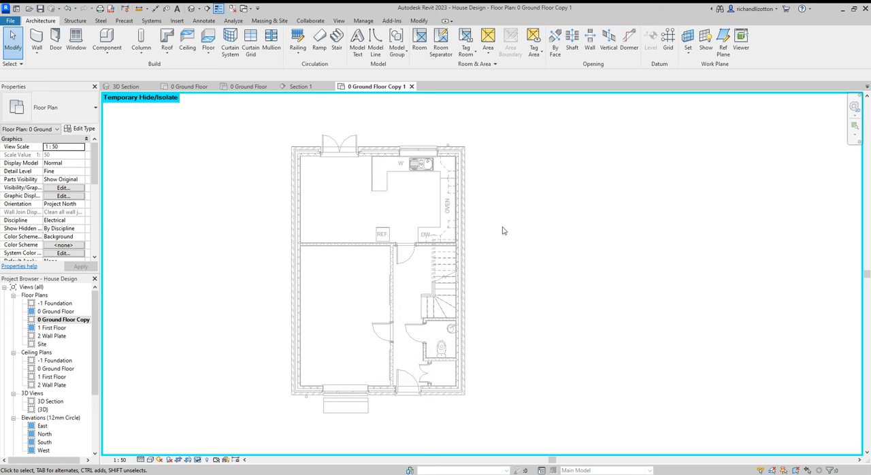
mouse_move(326, 304)
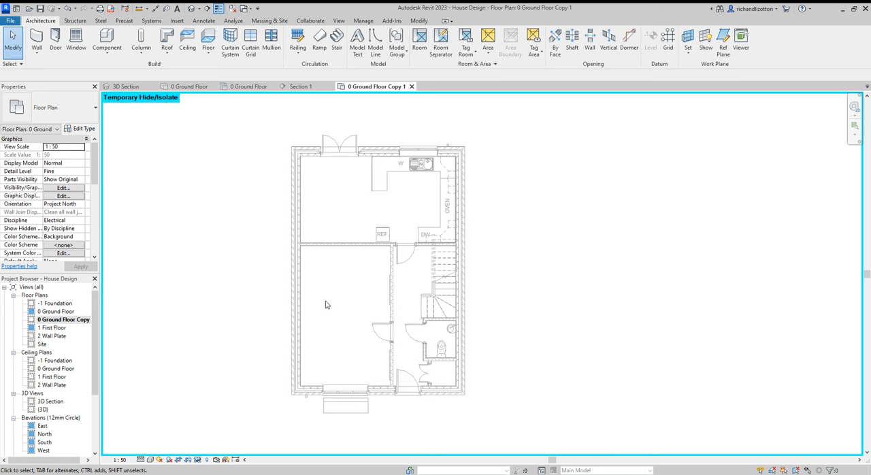
mouse_move(309, 322)
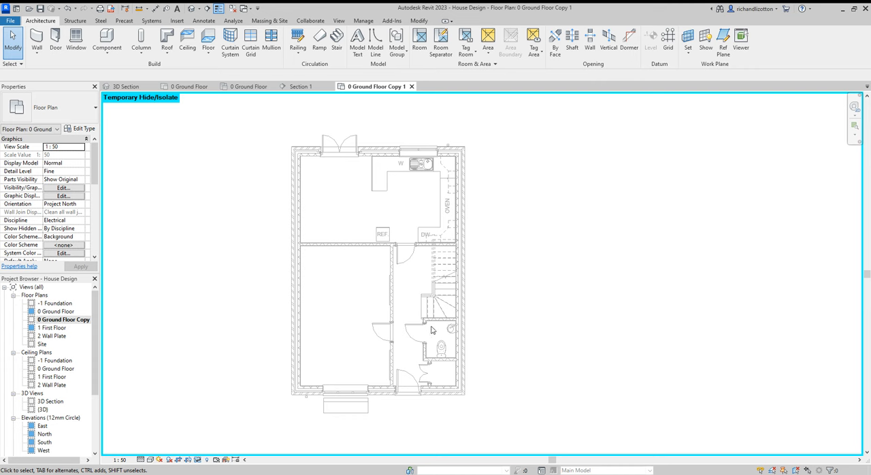
mouse_move(72, 220)
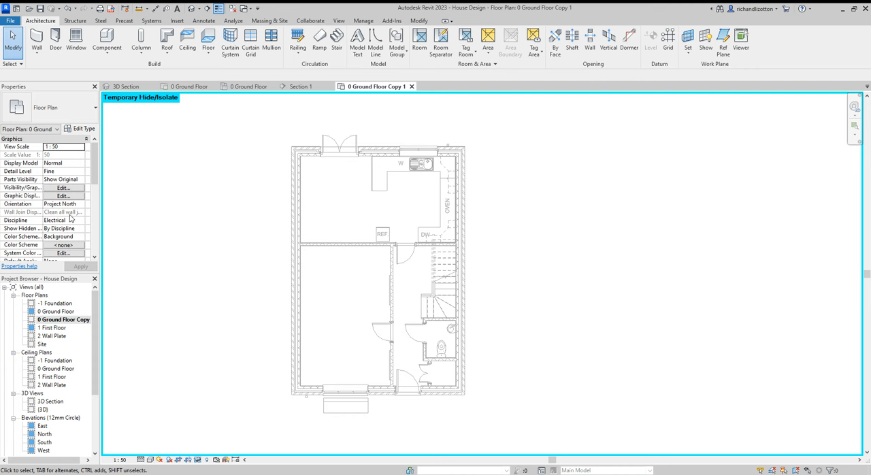
scroll(down, 3)
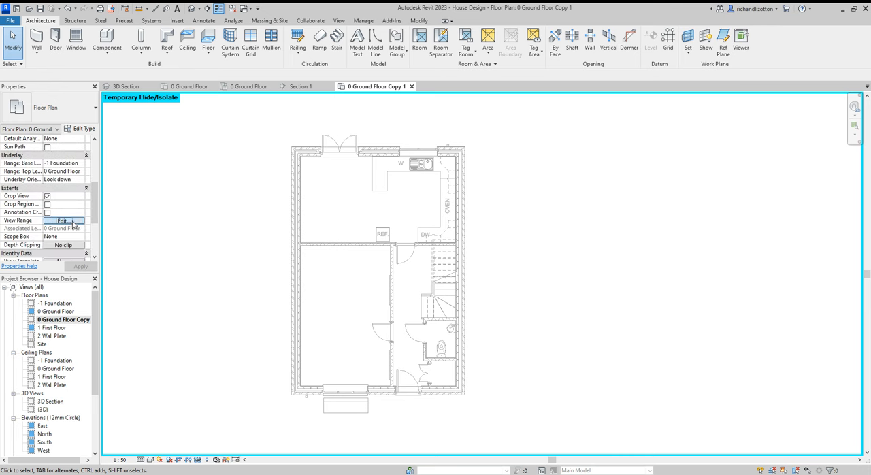
click(62, 221)
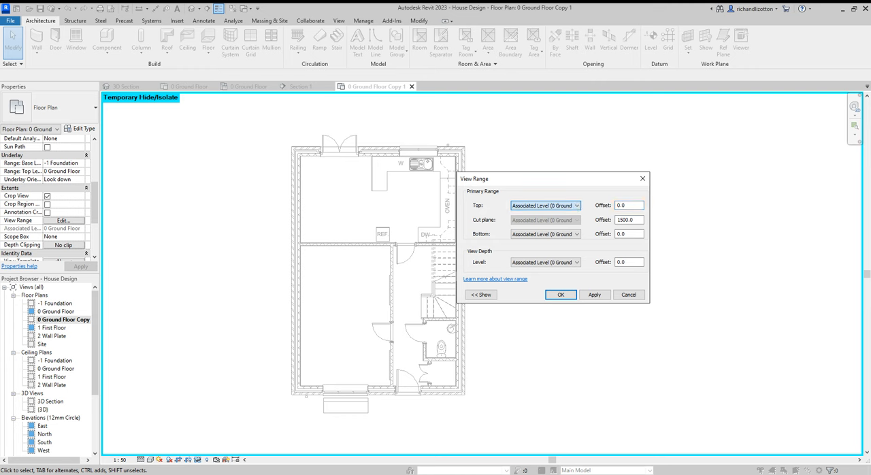
click(544, 205)
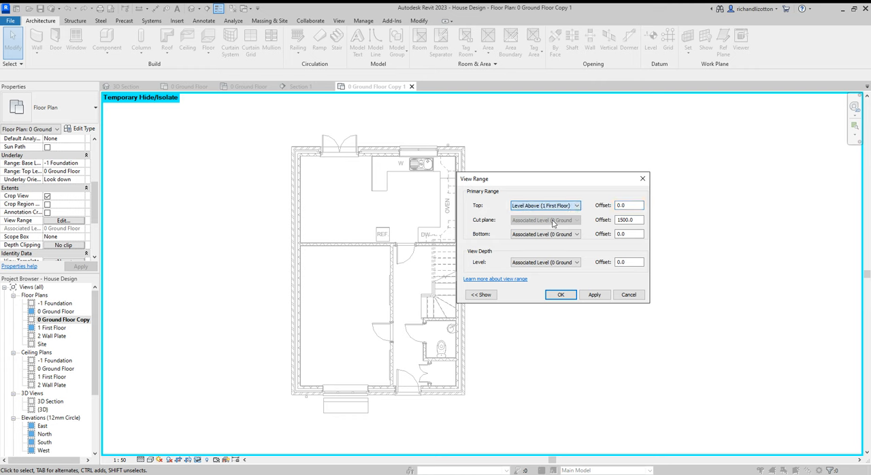
click(561, 295)
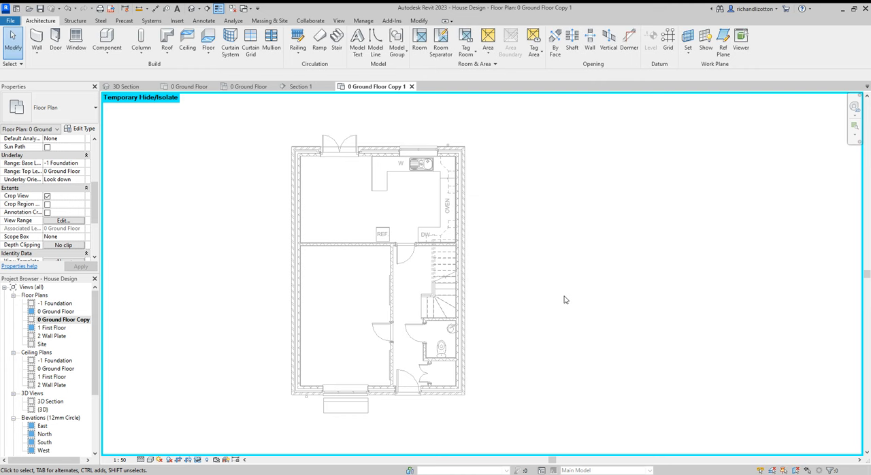
mouse_move(351, 352)
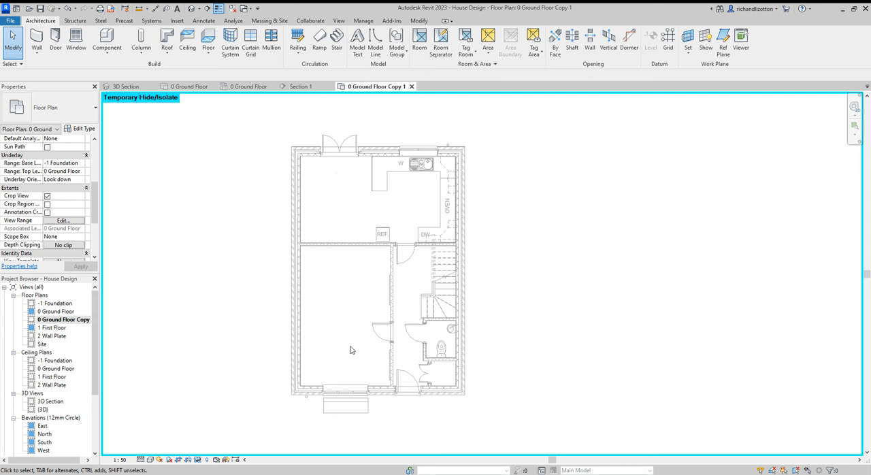
mouse_move(259, 301)
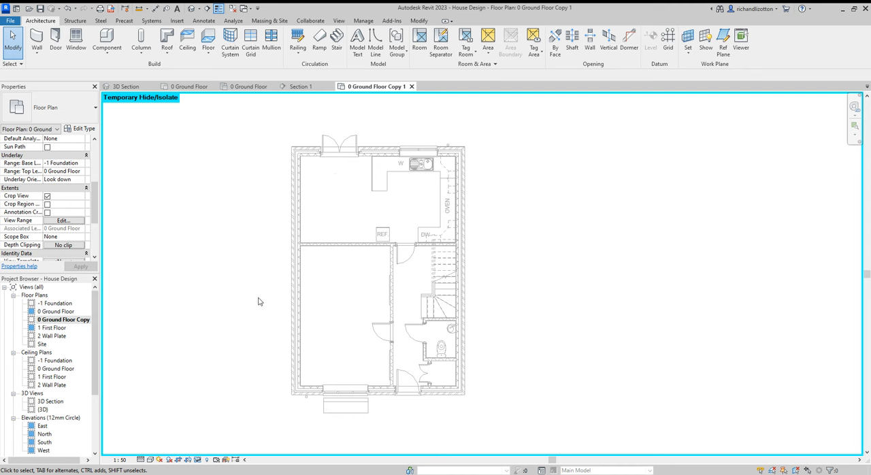
mouse_move(158, 317)
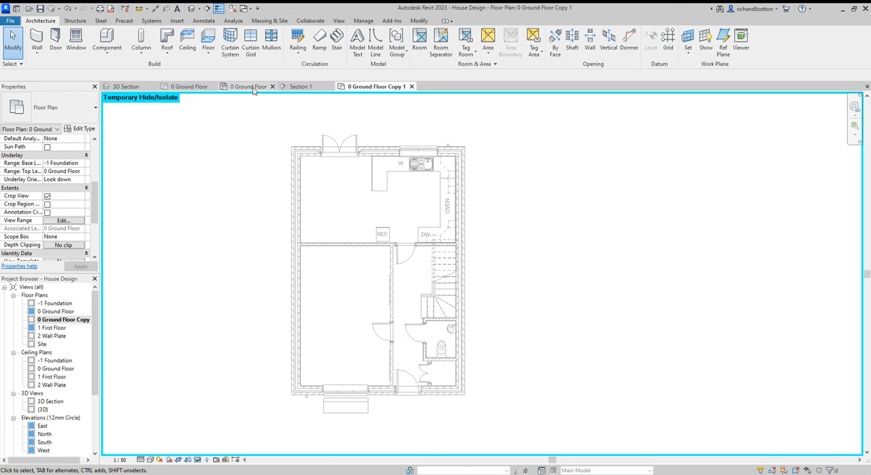
Step: Open the 0 Ground Floor ceiling plan and start placing Plasterboard compound ceilings
double_click(59, 377)
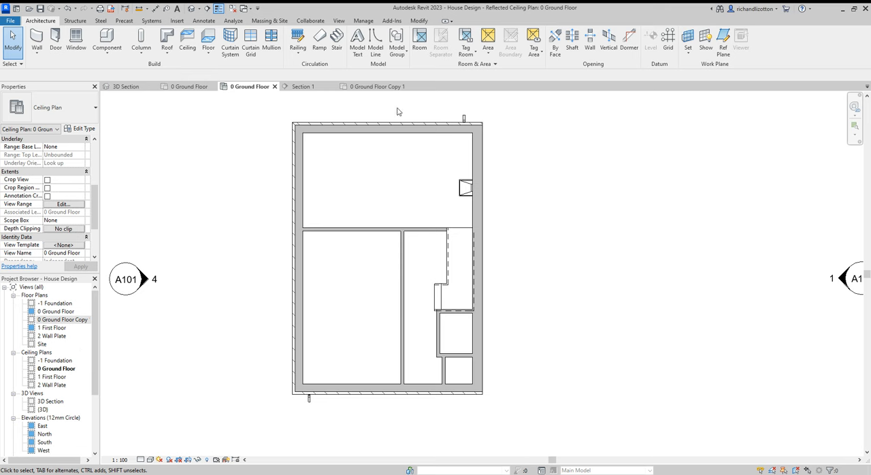
mouse_move(315, 139)
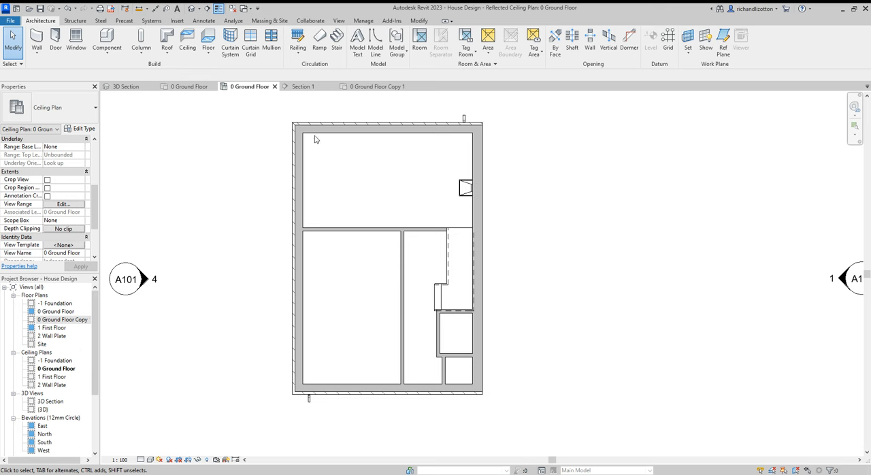
mouse_move(262, 136)
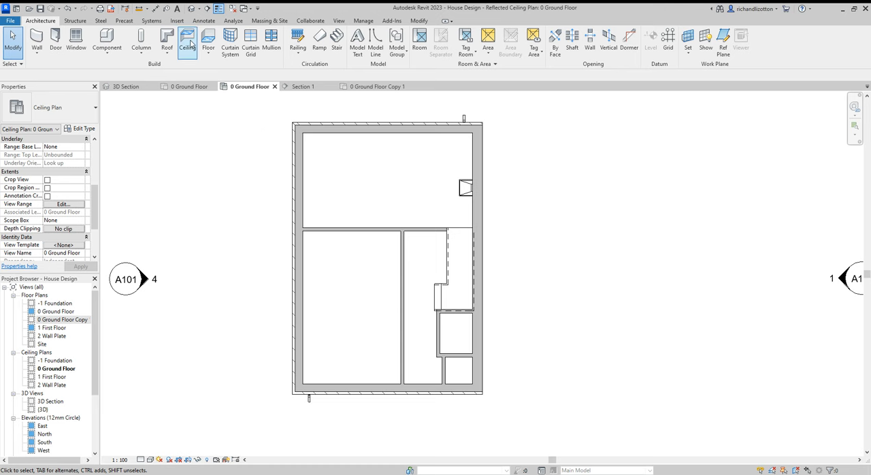
click(184, 48)
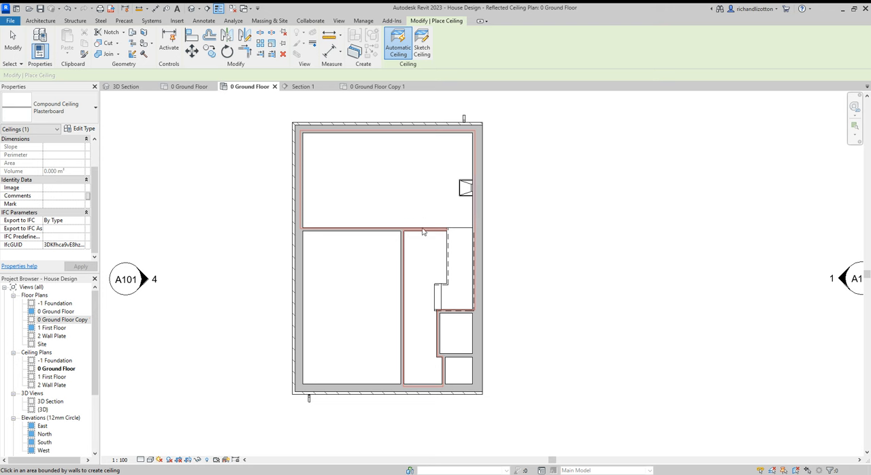
mouse_move(409, 188)
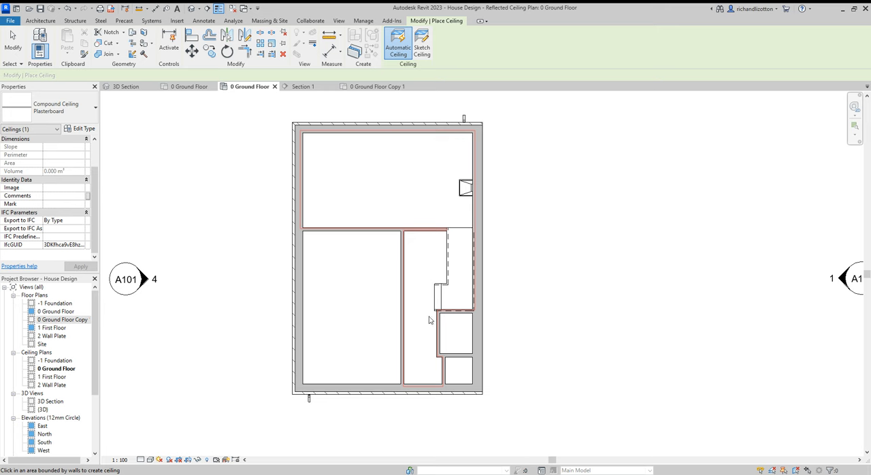
mouse_move(450, 224)
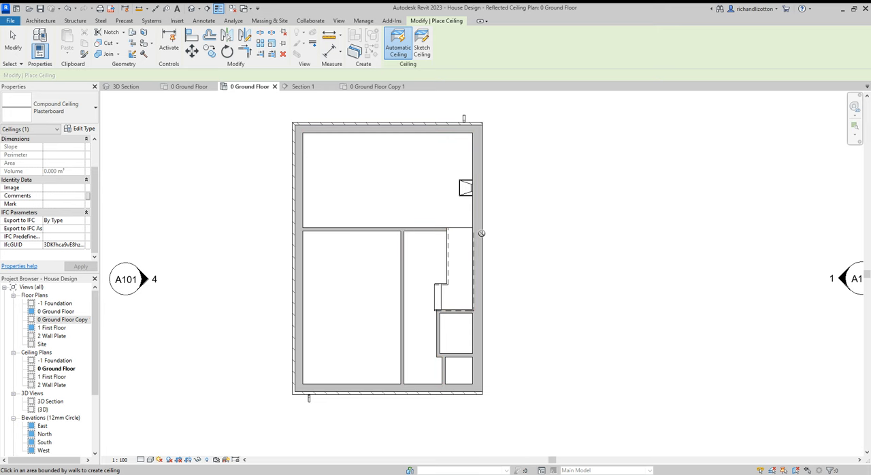
mouse_move(270, 92)
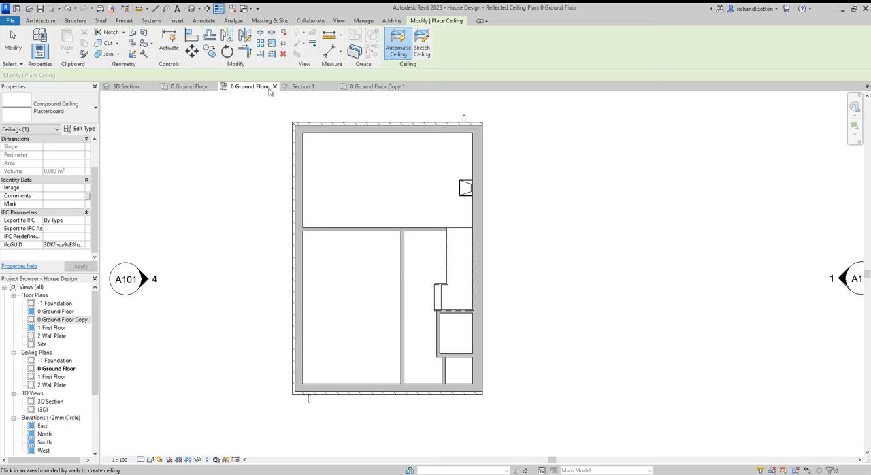
mouse_move(304, 86)
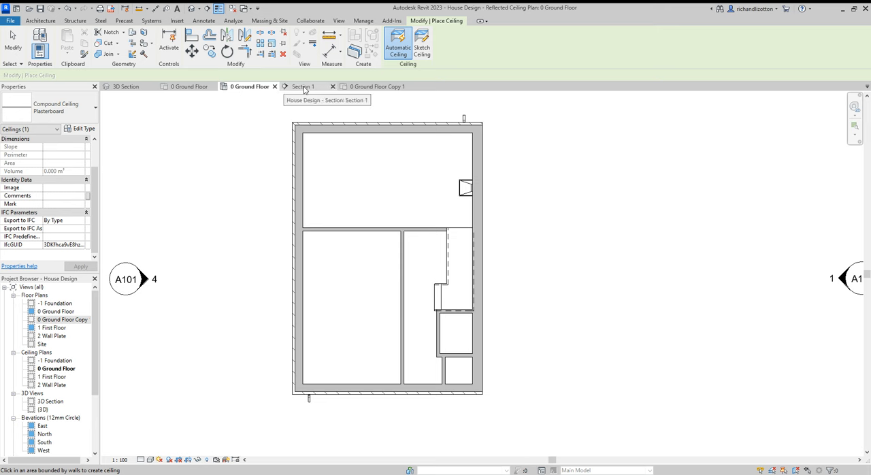
Step: Return to the Copy 1 view and rename it '0 Ground Floor Electrical' in the Project Browser
click(375, 86)
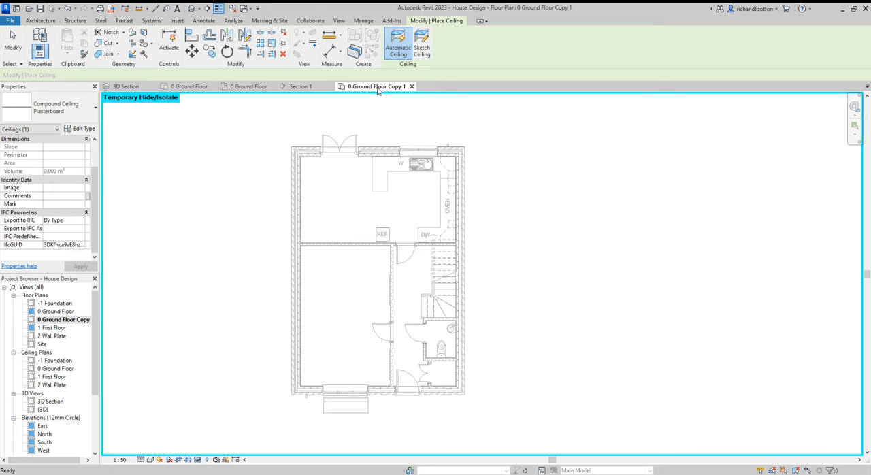
click(59, 318)
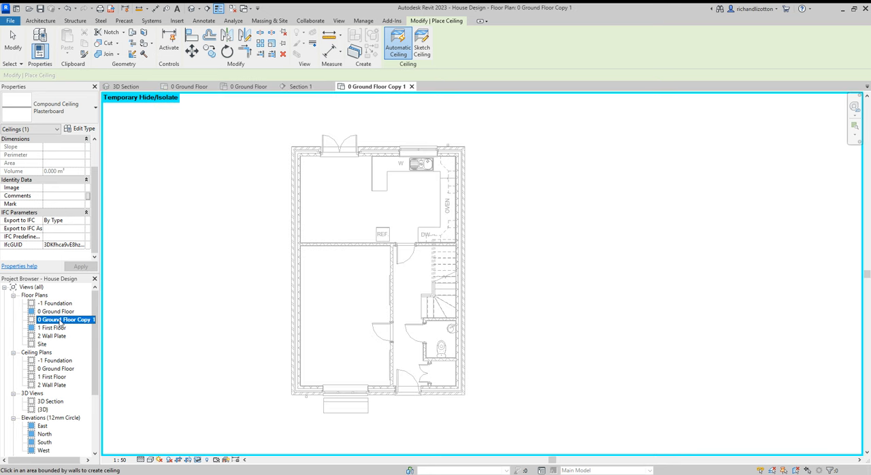
mouse_move(61, 321)
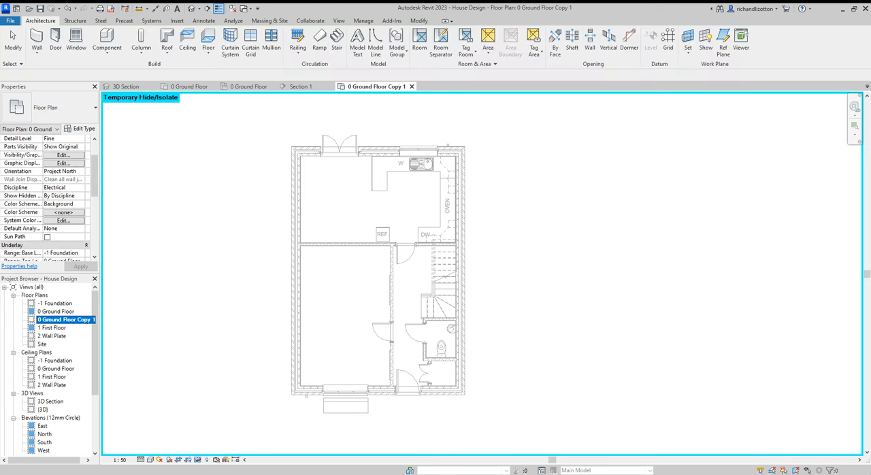
double_click(63, 316)
text(Electrical)
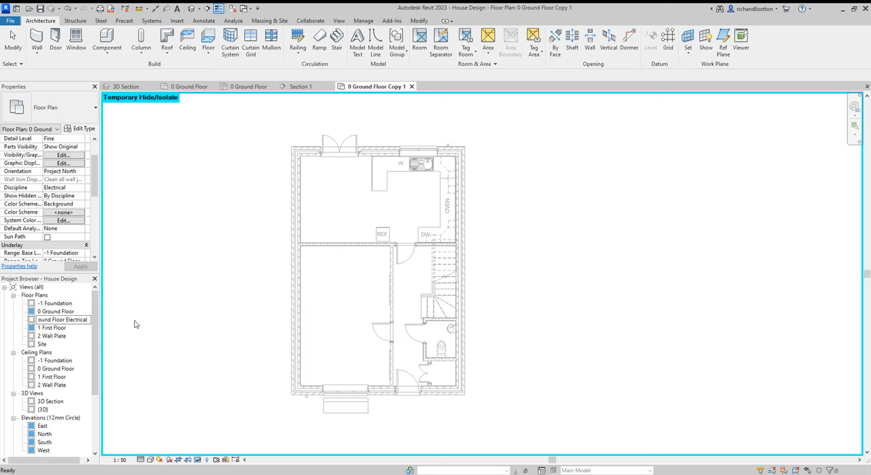
double_click(54, 317)
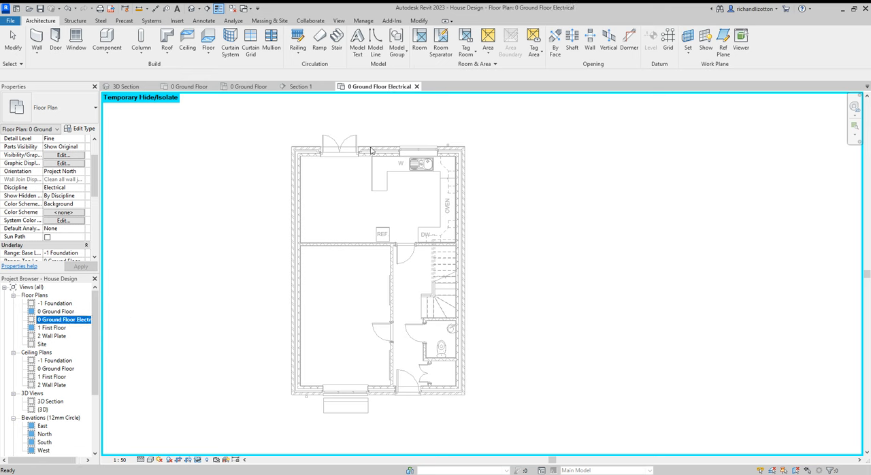
mouse_move(370, 257)
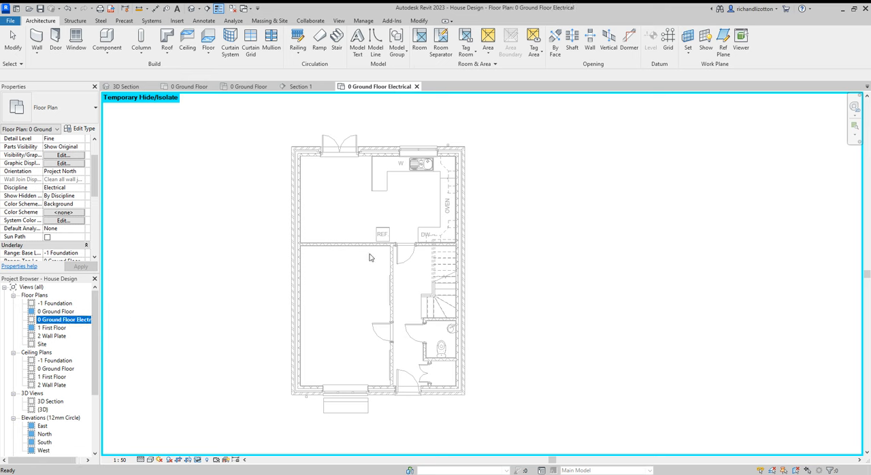
mouse_move(227, 135)
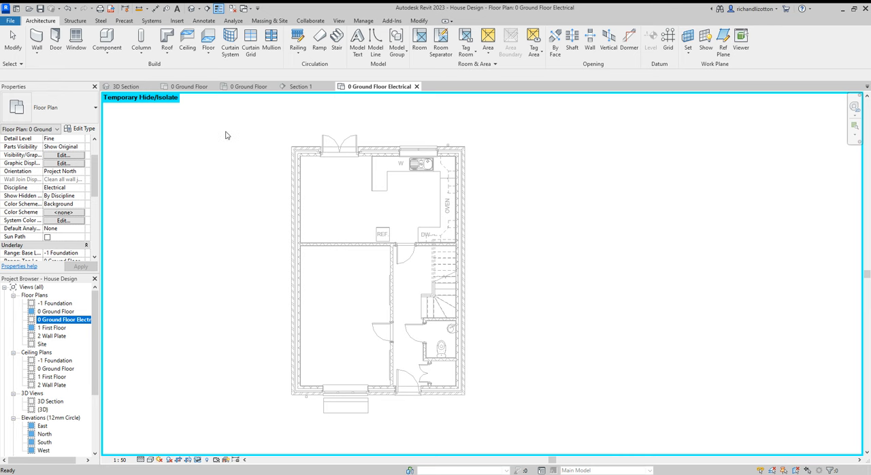
Step: Start the Systems Electrical Equipment tool with the Distribution Board 100 A type
click(152, 22)
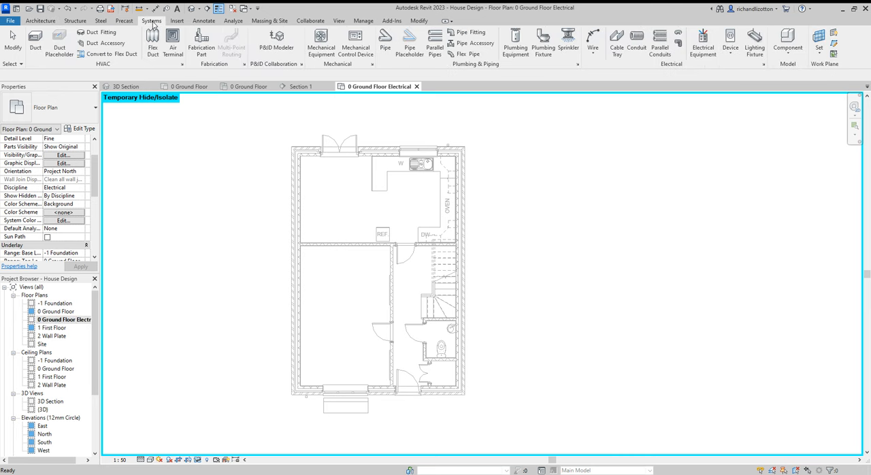
mouse_move(705, 129)
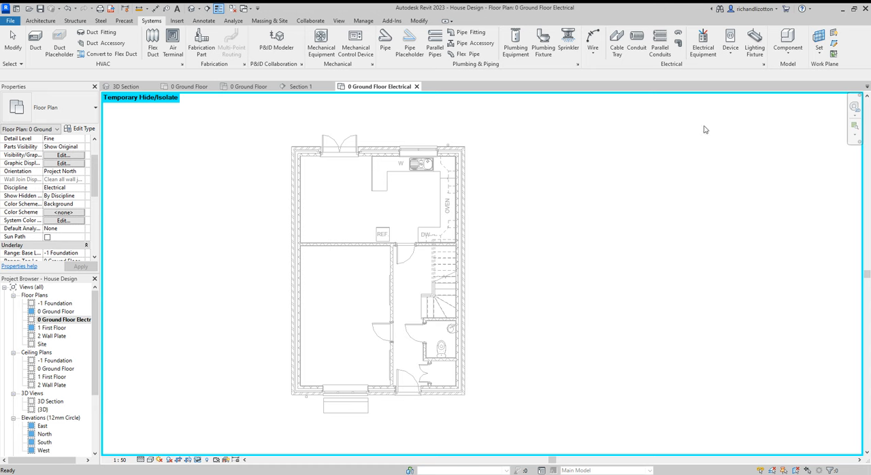
mouse_move(724, 37)
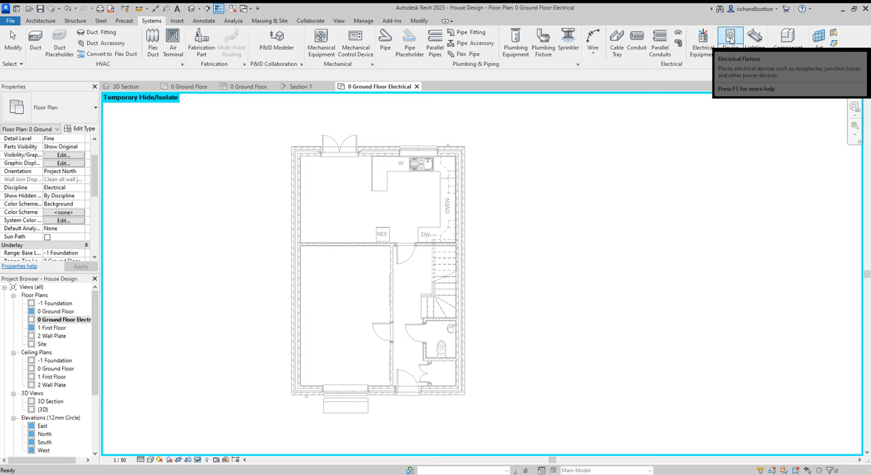
mouse_move(702, 36)
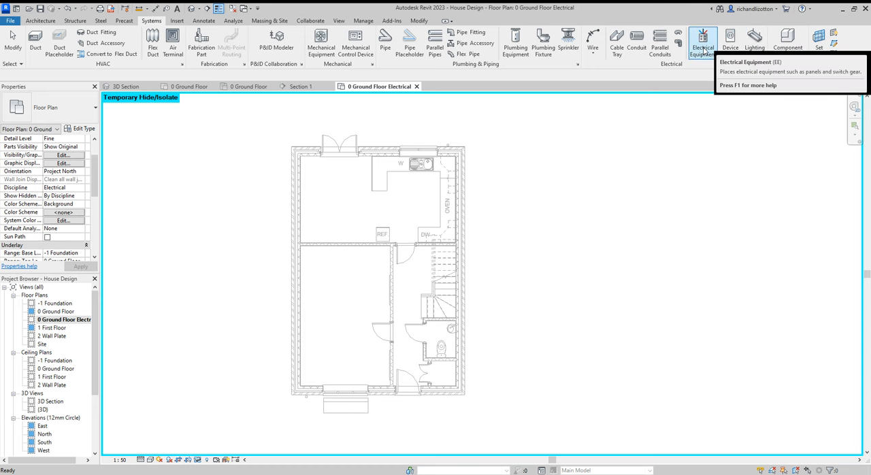
click(702, 35)
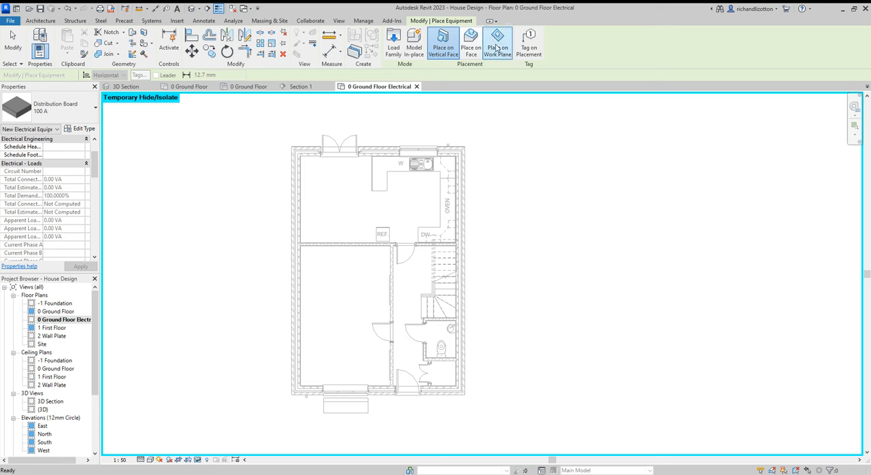
mouse_move(444, 41)
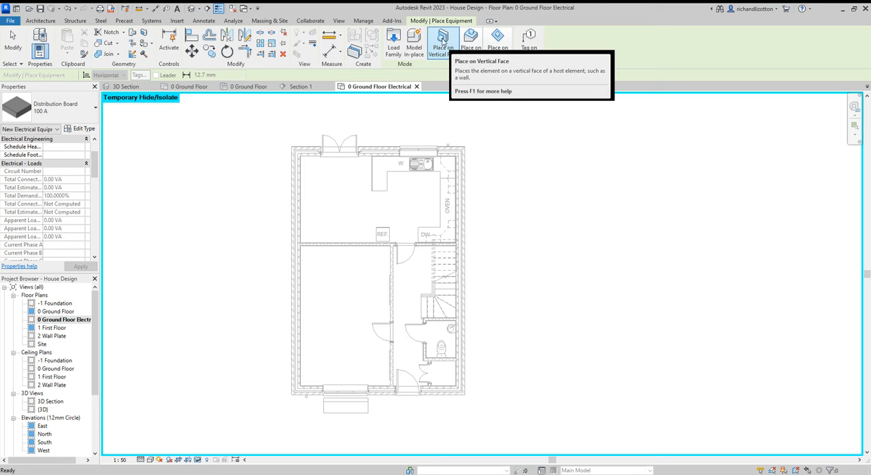
mouse_move(389, 41)
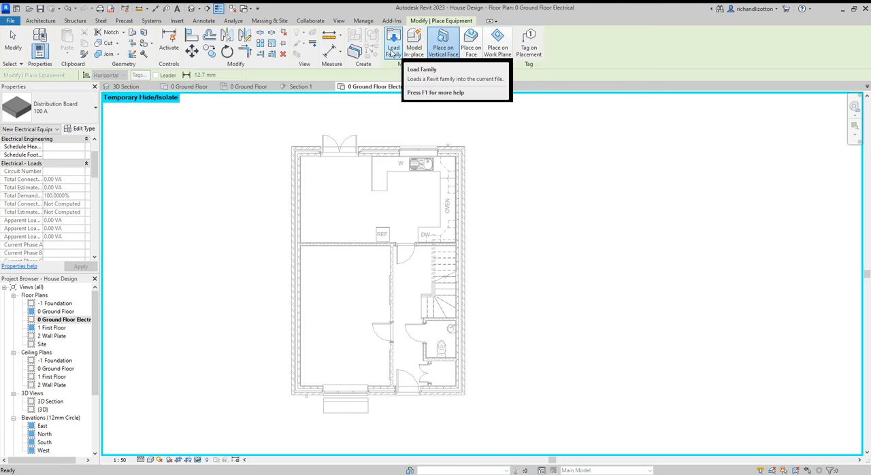
Step: Browse Load Family to Electric Power > Distribution and select Elect_Equipment_Panel
click(390, 41)
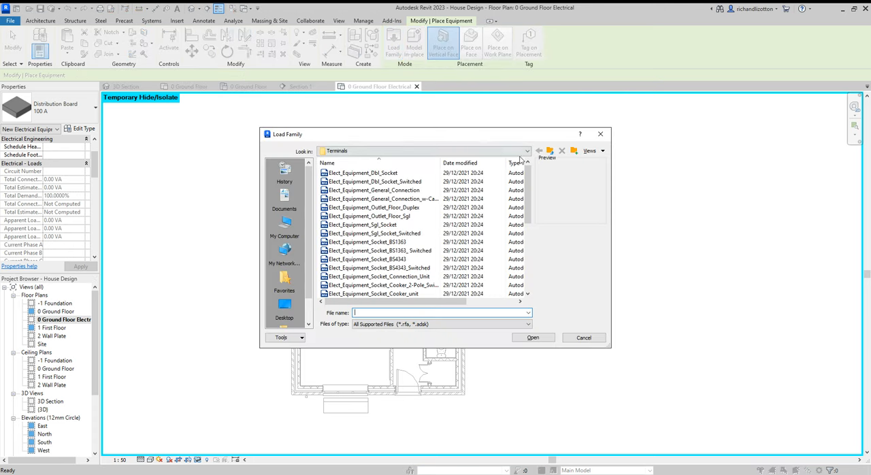
click(539, 150)
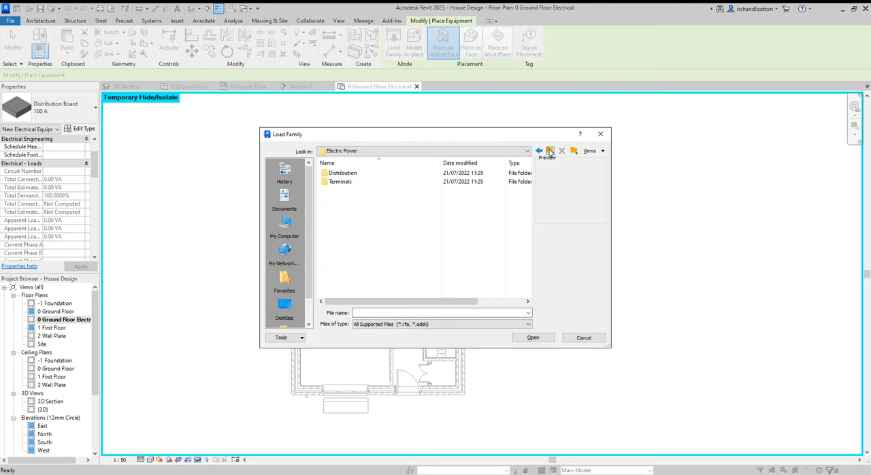
click(539, 150)
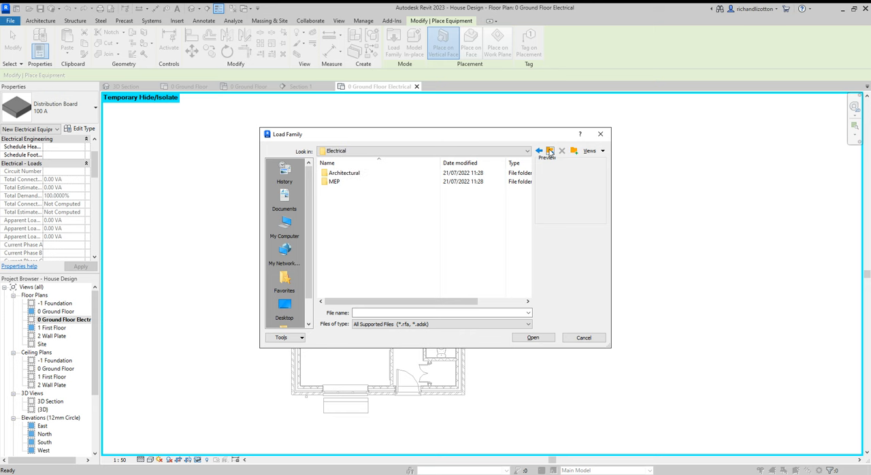
click(540, 150)
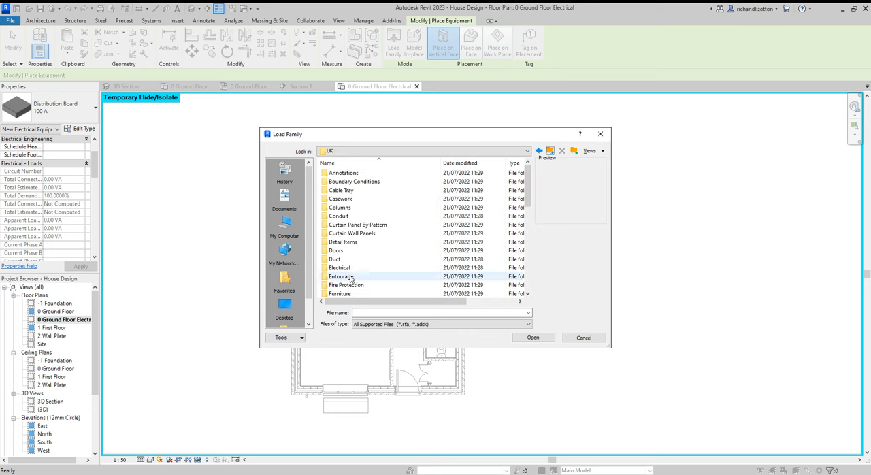
click(341, 267)
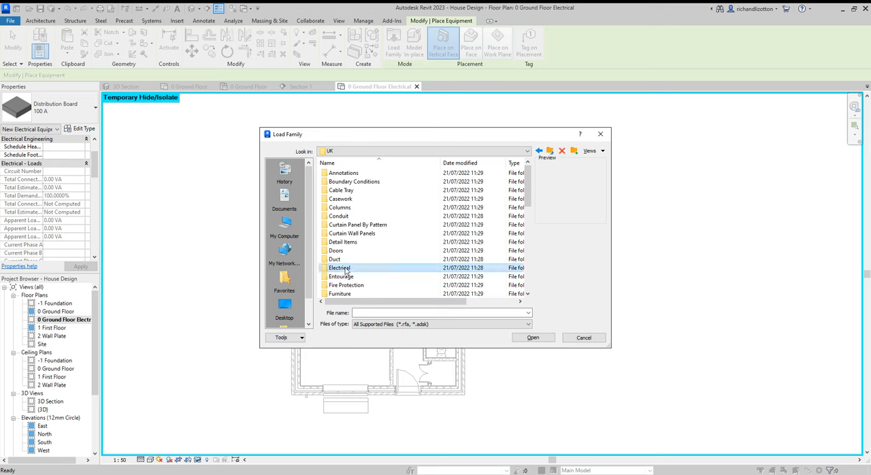
double_click(339, 268)
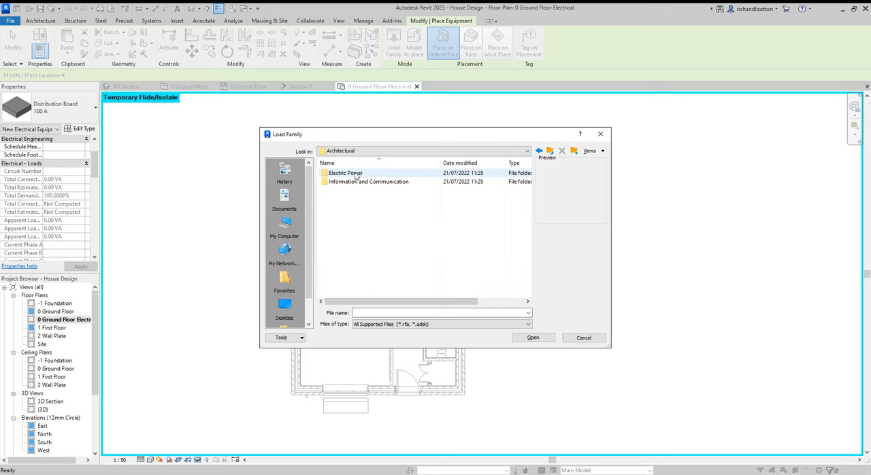
double_click(345, 173)
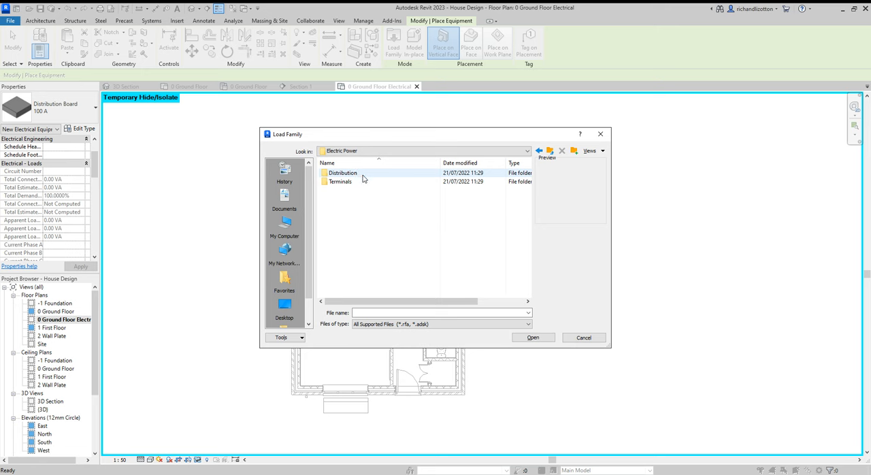
double_click(342, 173)
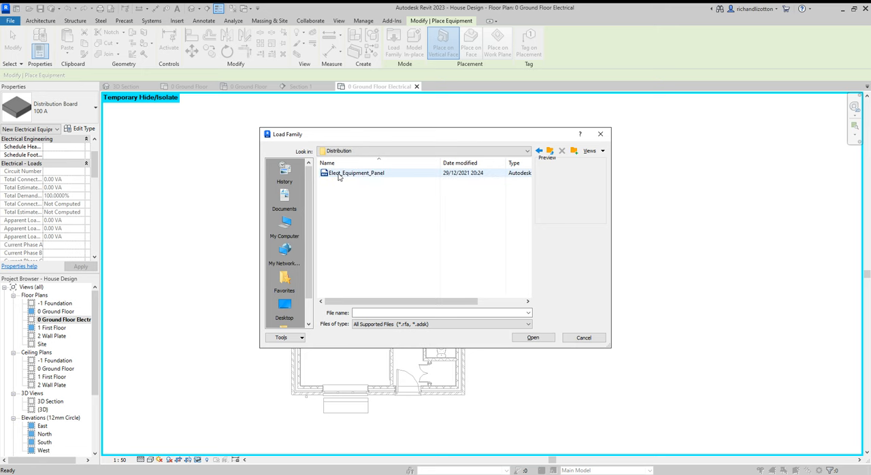
click(355, 173)
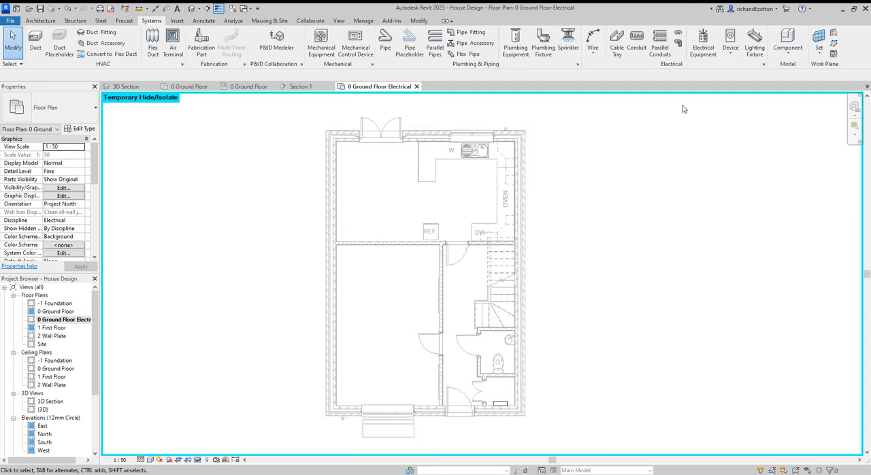
Step: Start the Electrical Fixture device tool, browse the Terminals family folder, then cancel loading
click(728, 38)
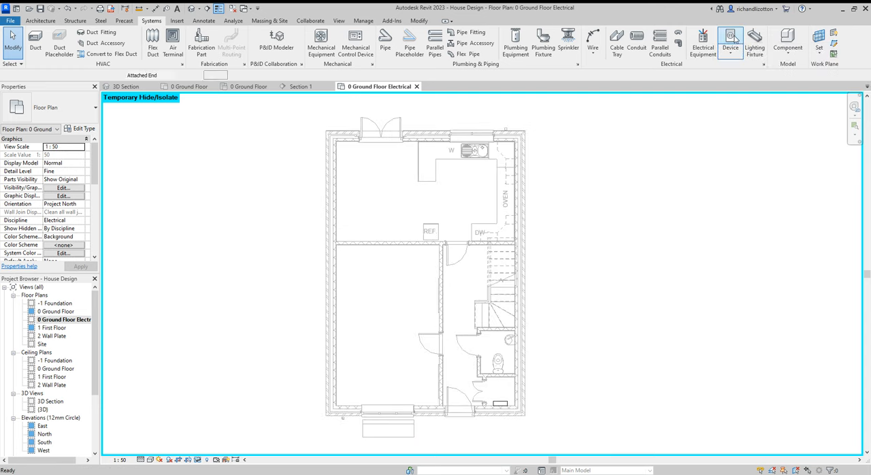
click(732, 38)
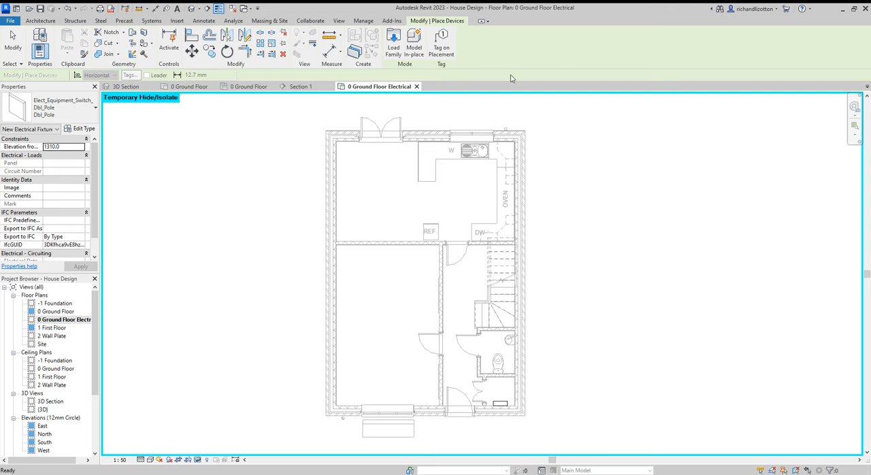
click(391, 45)
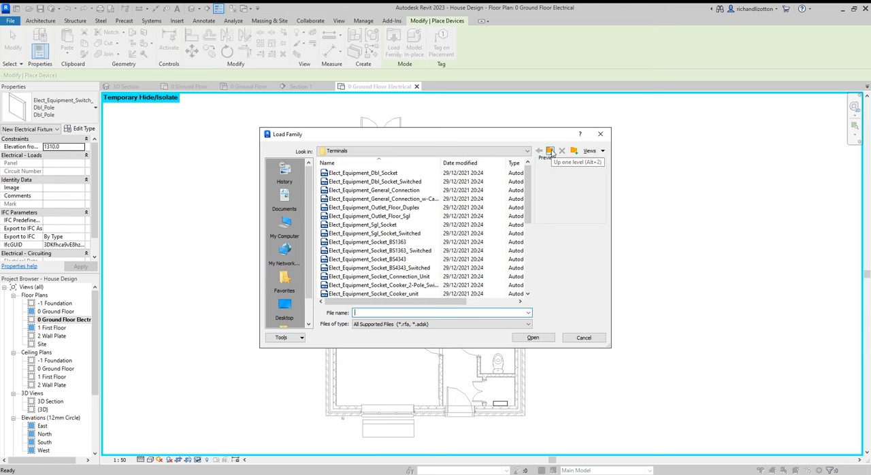
click(550, 150)
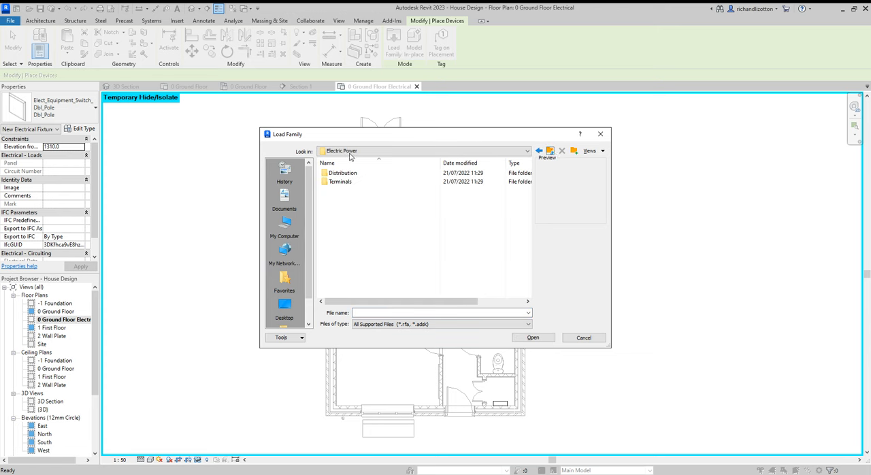
click(342, 172)
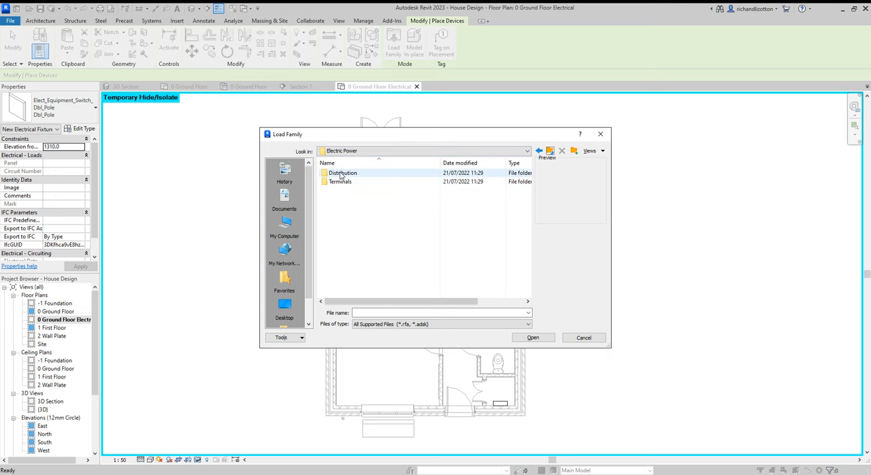
double_click(339, 181)
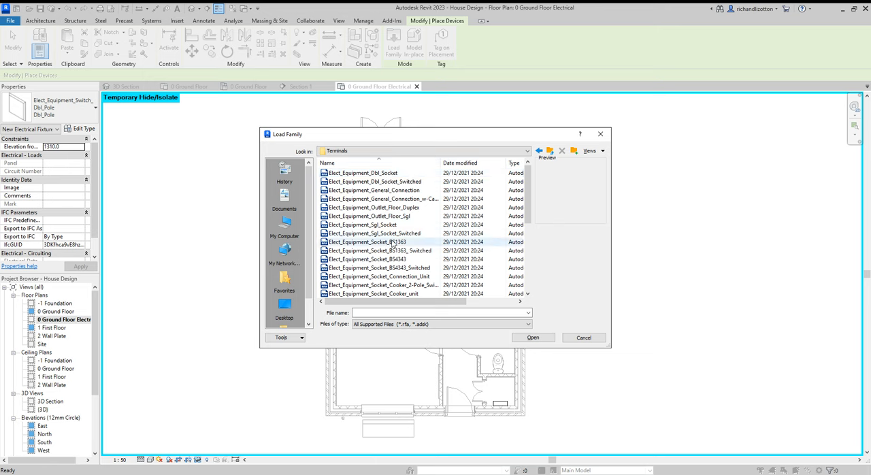
scroll(down, 3)
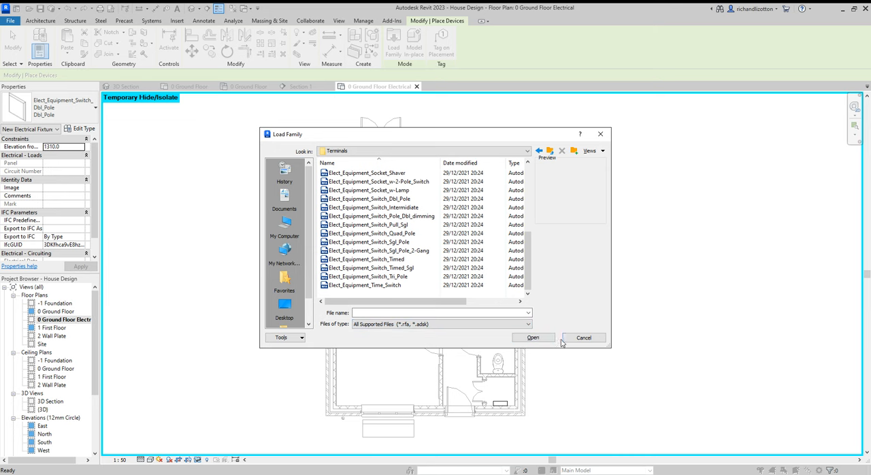
click(583, 338)
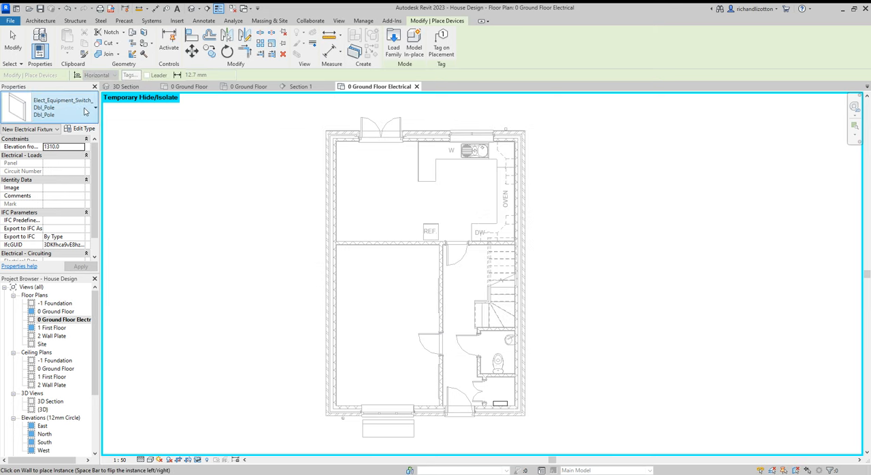
Step: Place Double sockets along the kitchen walls and a Cooker_unit beside the oven
click(94, 110)
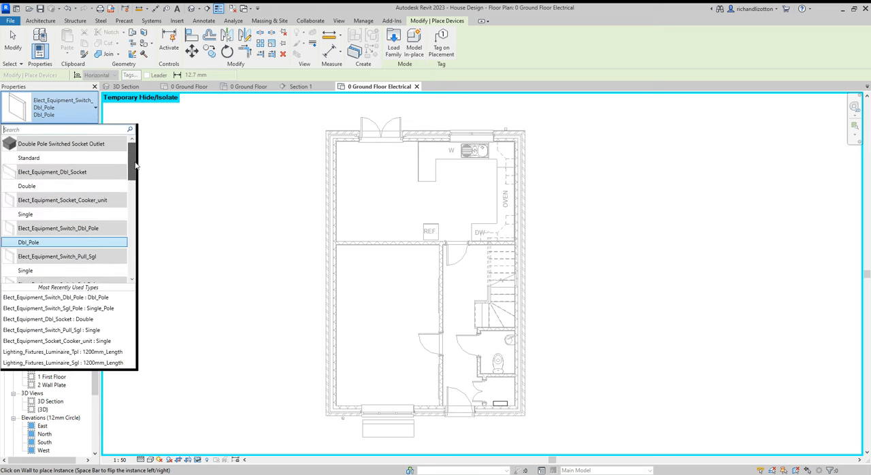
mouse_move(77, 186)
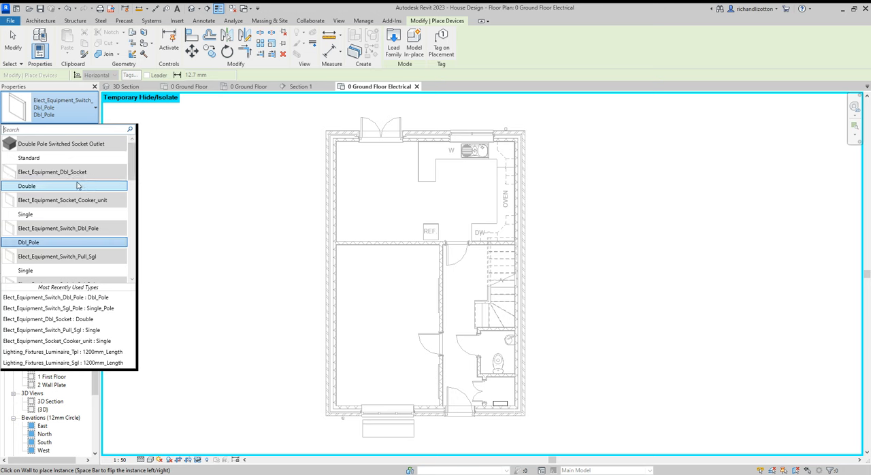
mouse_move(41, 186)
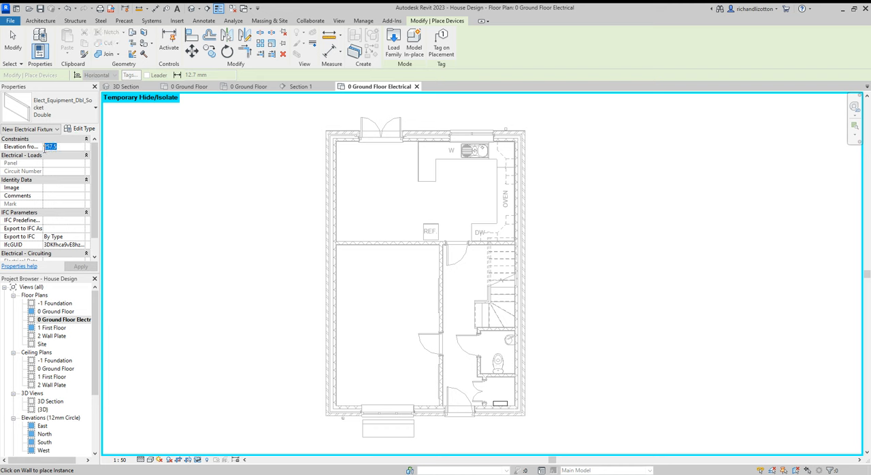
text(60)
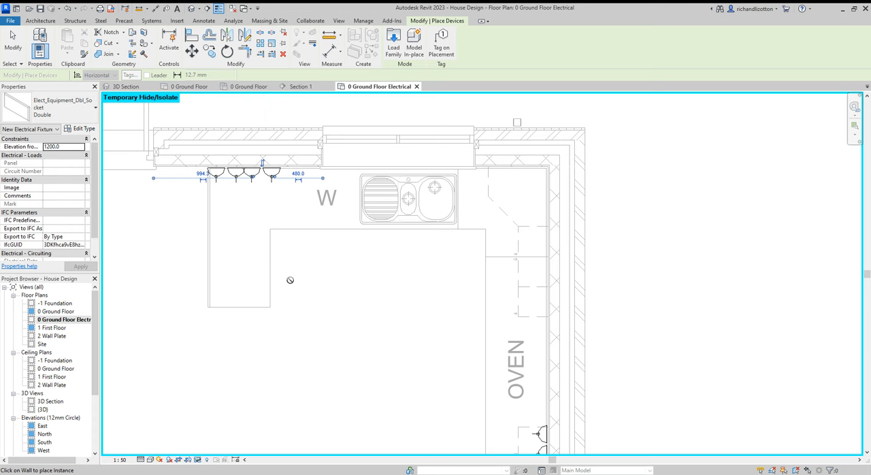
click(94, 110)
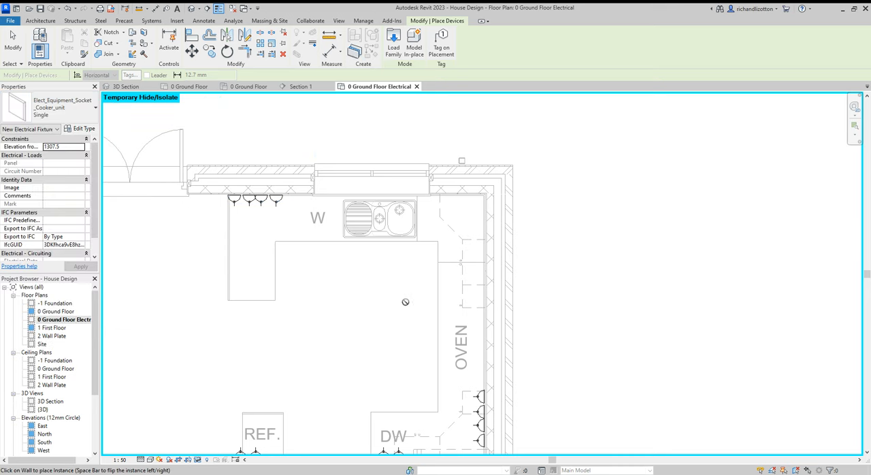
click(476, 313)
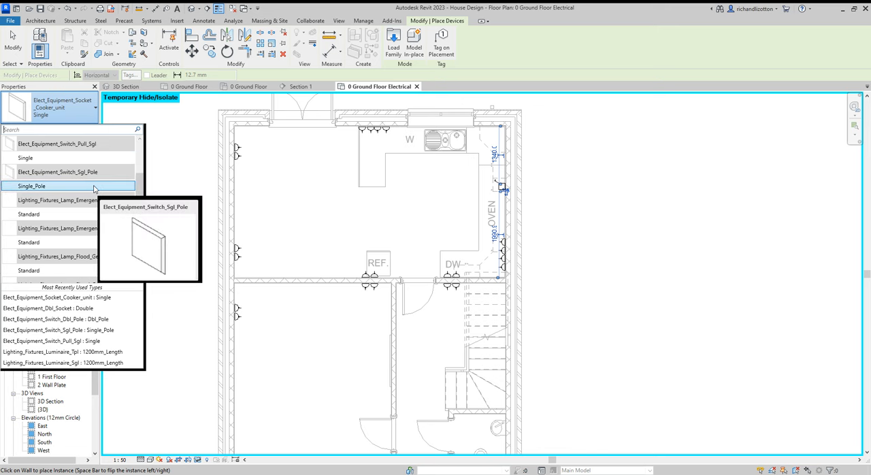
Step: Place a Single_Pole switch on the wall by the fridge, then scroll through the types
click(37, 185)
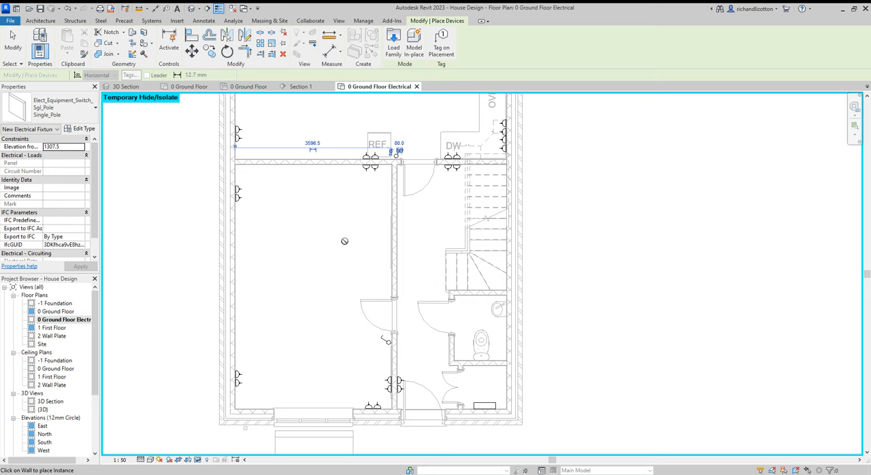
click(91, 109)
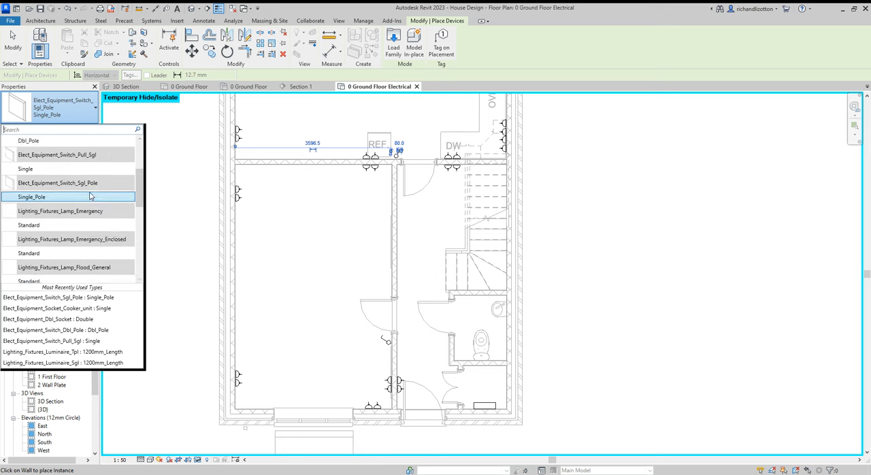
scroll(down, 3)
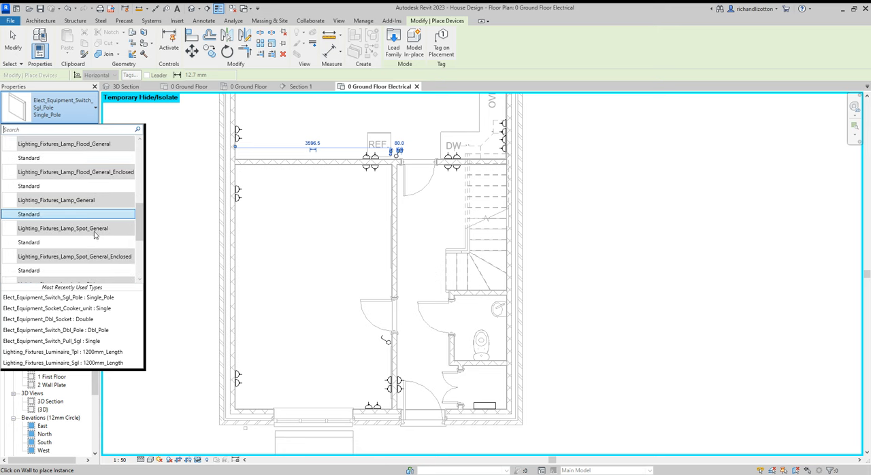
mouse_move(142, 218)
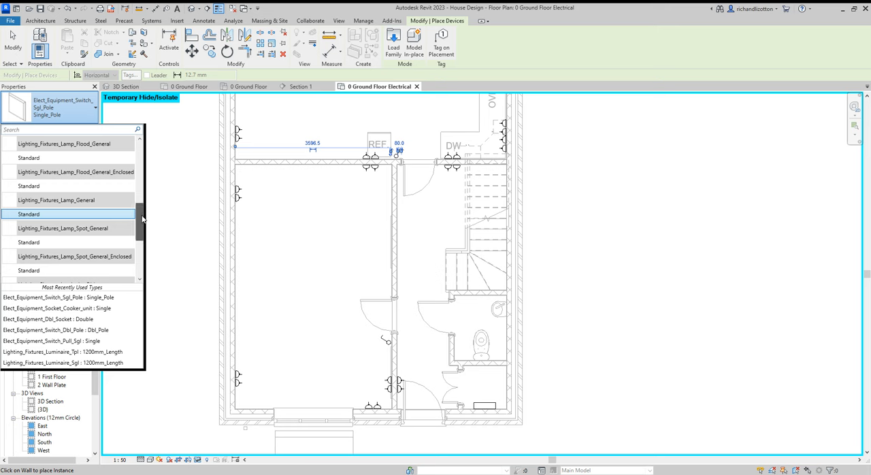
scroll(down, 3)
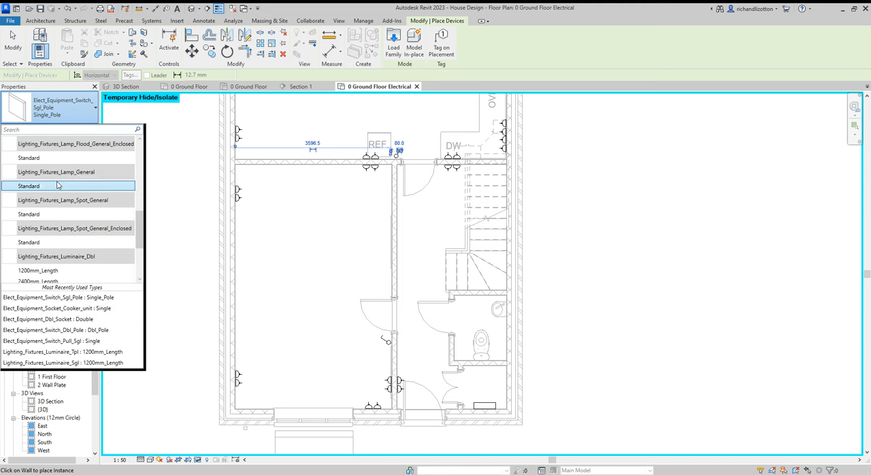
mouse_move(106, 209)
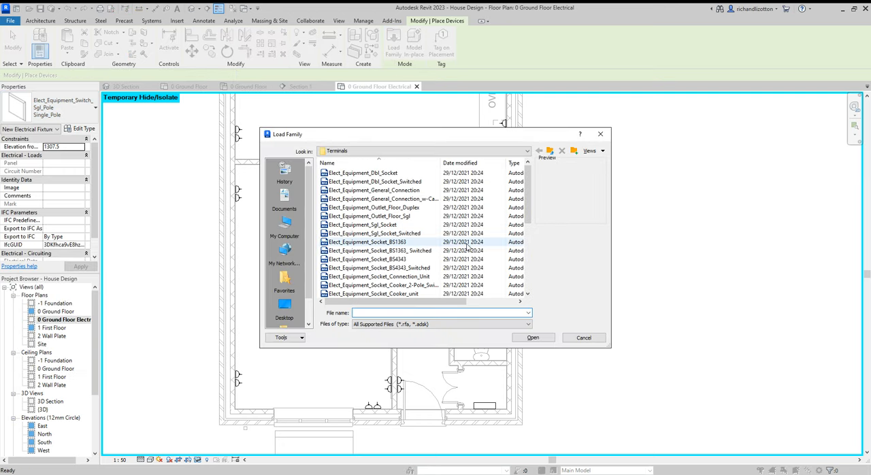
Step: Load the Elect_Equipment_Switch_Dbl_Pole family and switch the device type to Dbl_Pole
scroll(down, 3)
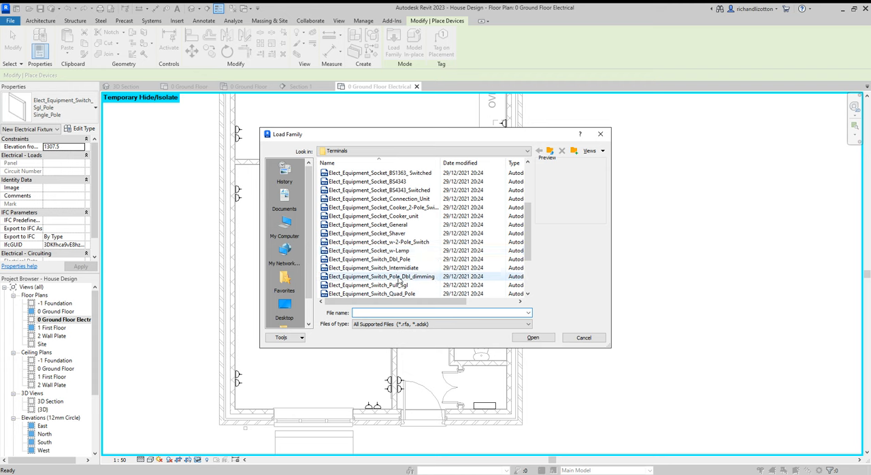
click(376, 259)
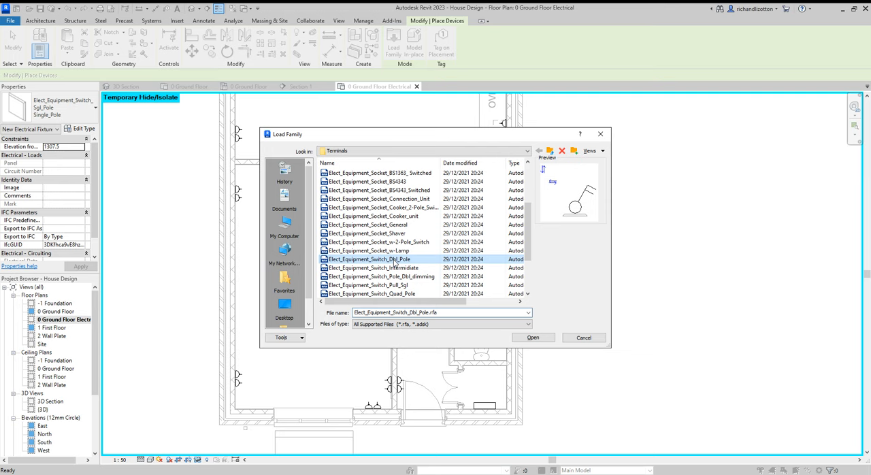
click(534, 337)
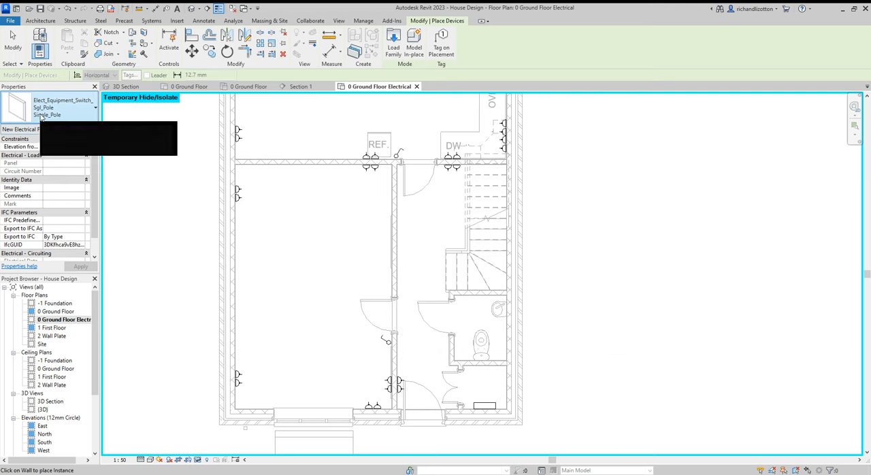
click(94, 108)
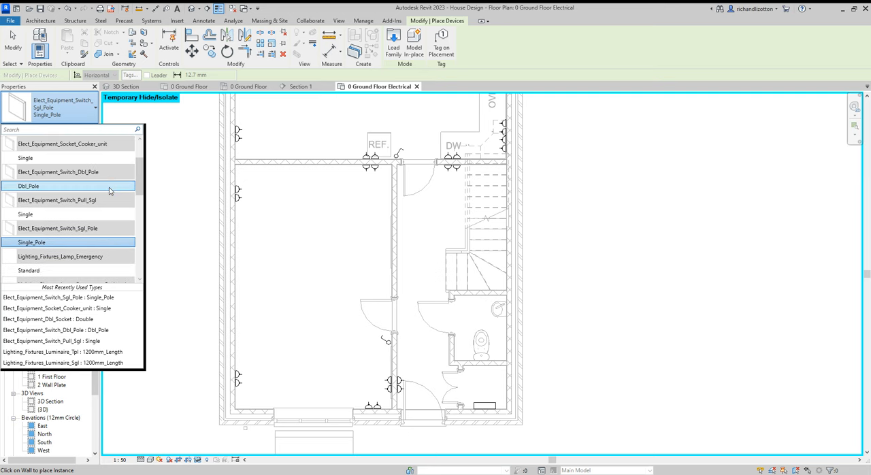
click(28, 185)
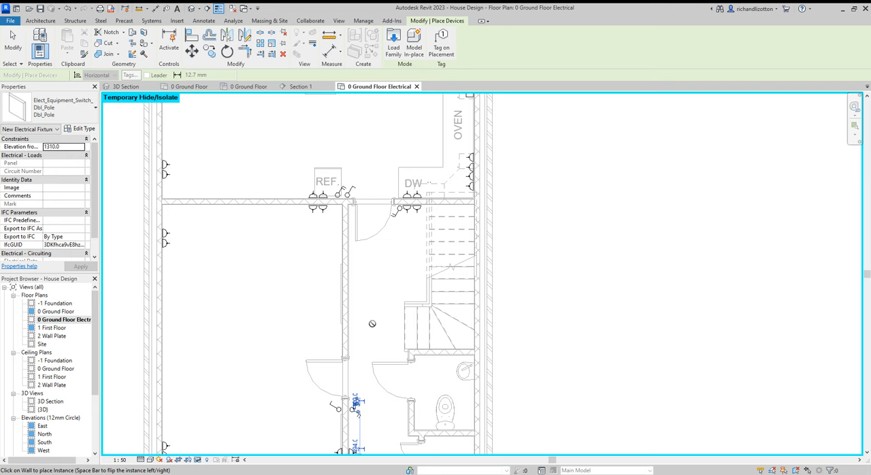
Step: Switch the device type back to the recently used single-pole switch
click(88, 109)
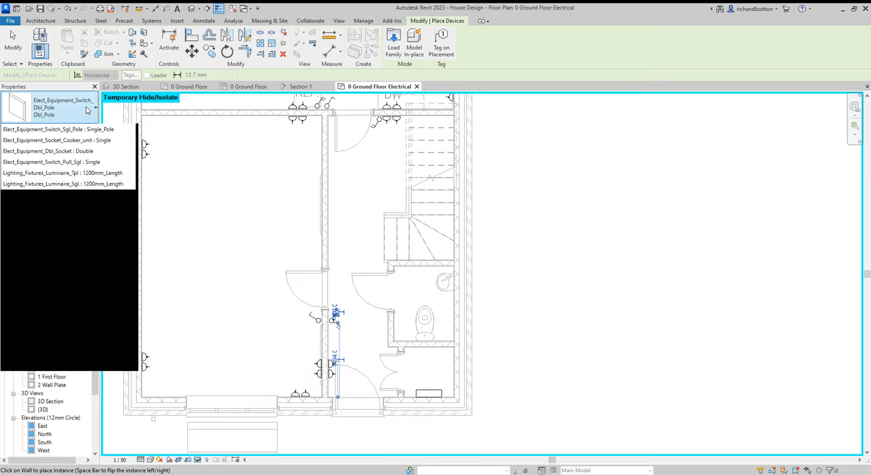
click(58, 129)
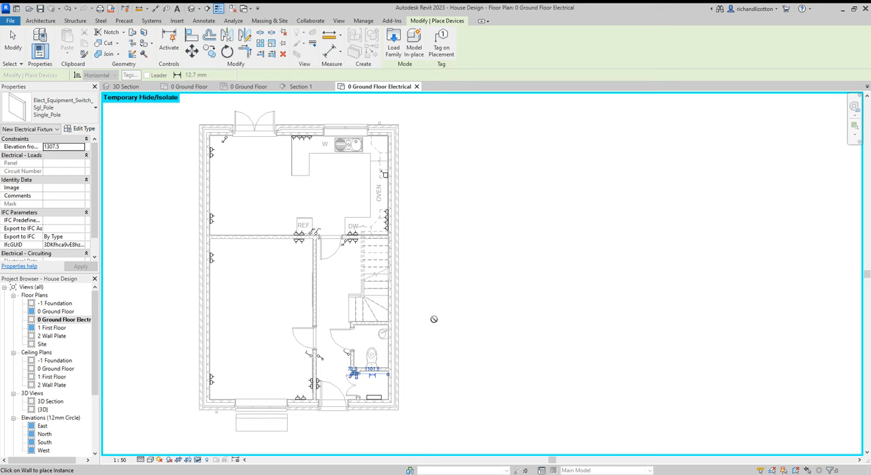
mouse_move(321, 165)
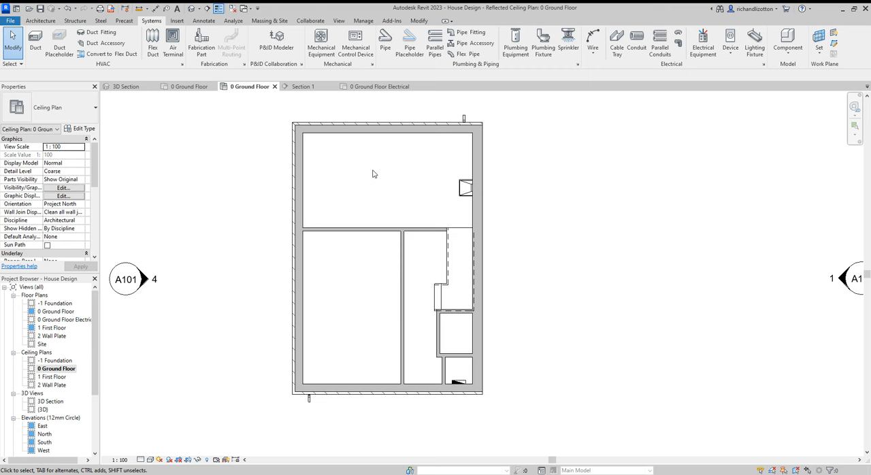
mouse_move(730, 63)
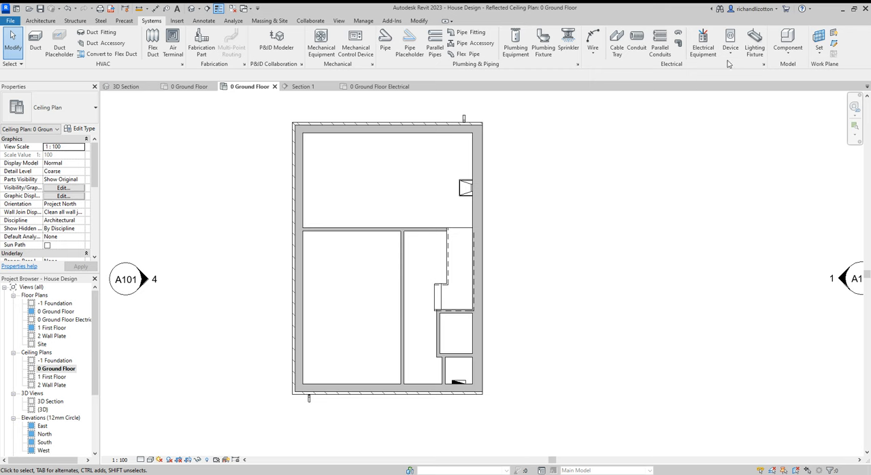
mouse_move(146, 86)
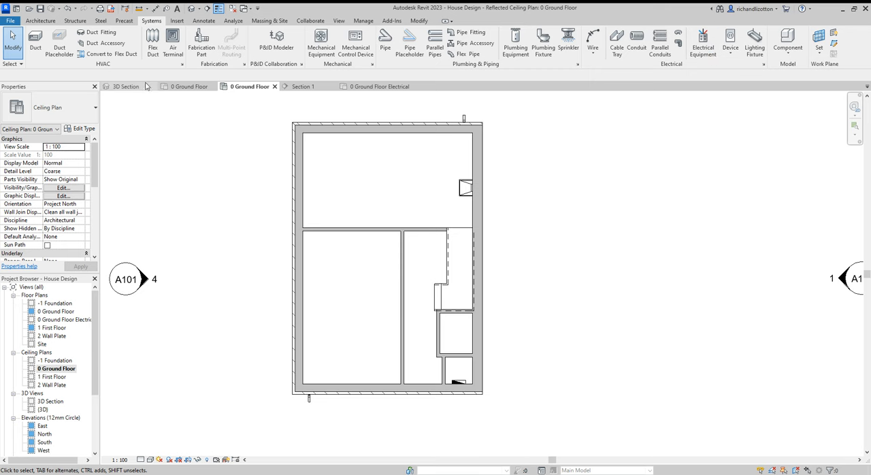
Step: Start a component and browse UK > Lighting > Architectural > Internal for a round LED downlight
click(43, 22)
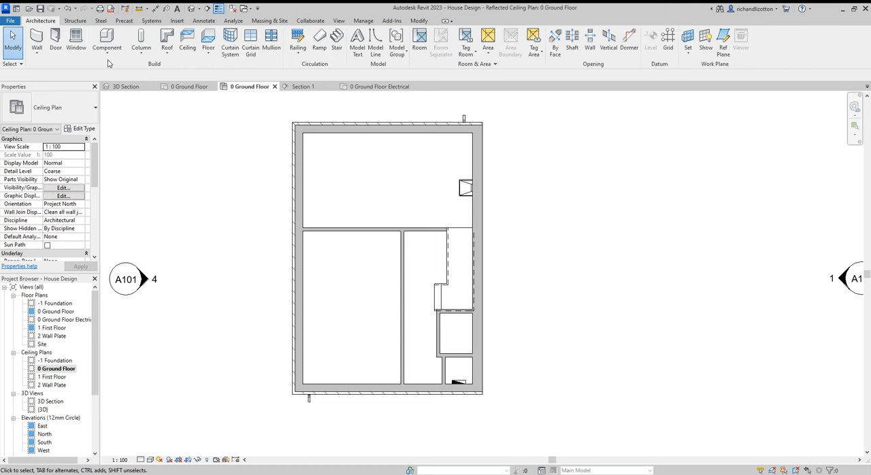
mouse_move(107, 42)
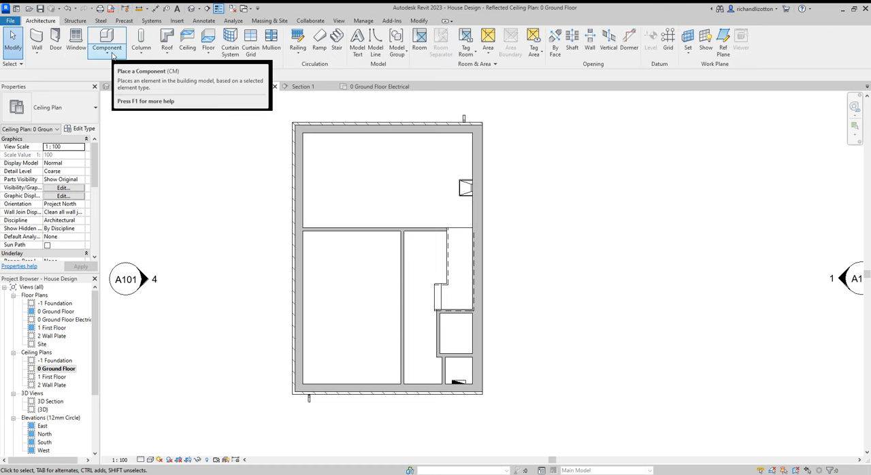
click(107, 42)
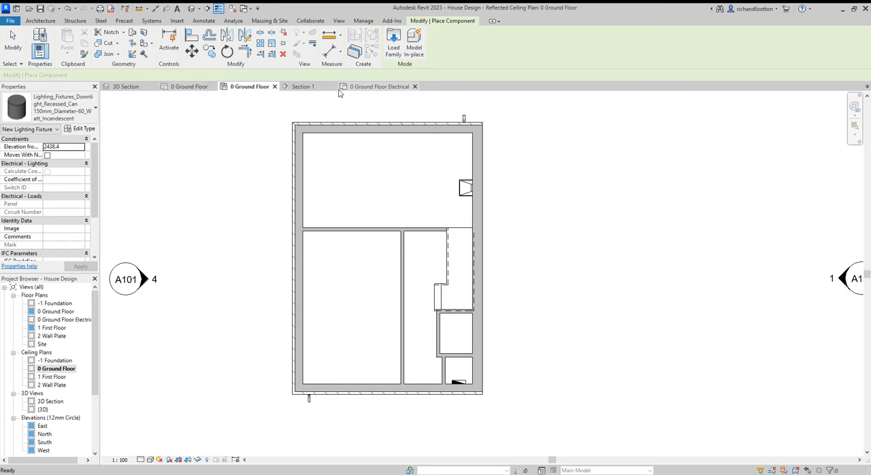
click(392, 48)
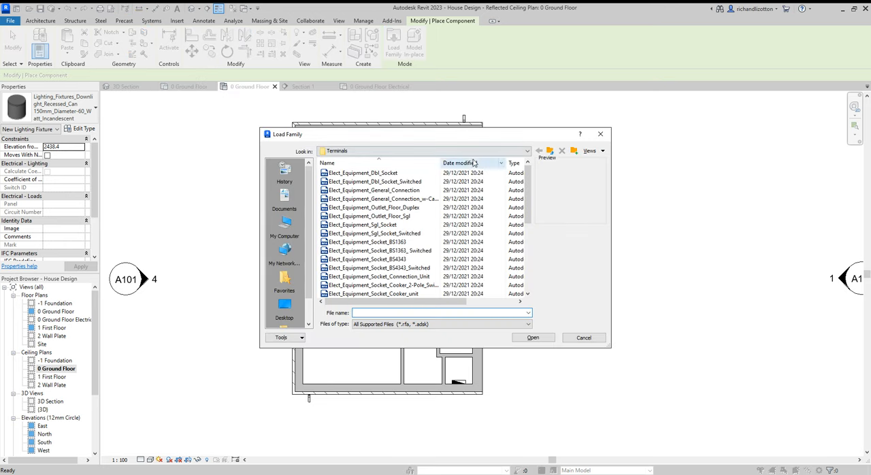
click(549, 150)
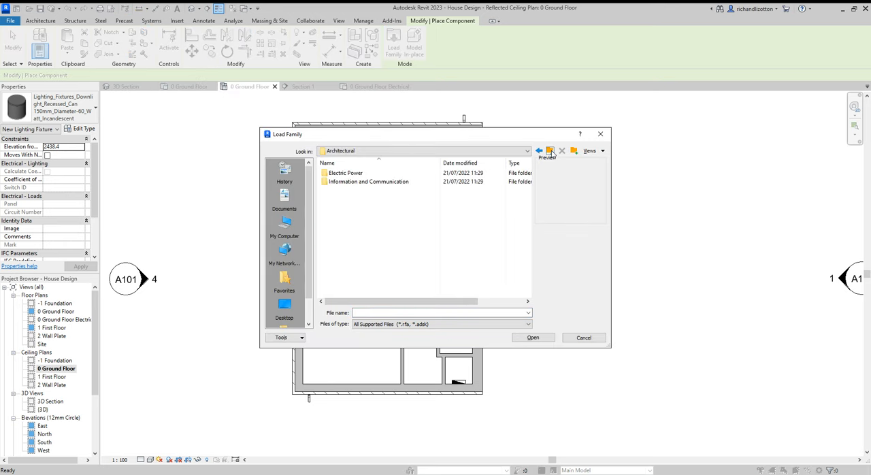
click(539, 150)
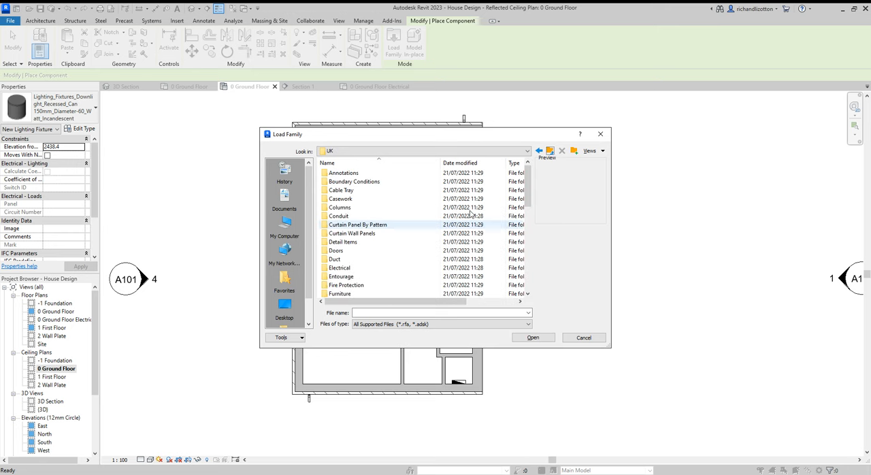
scroll(down, 3)
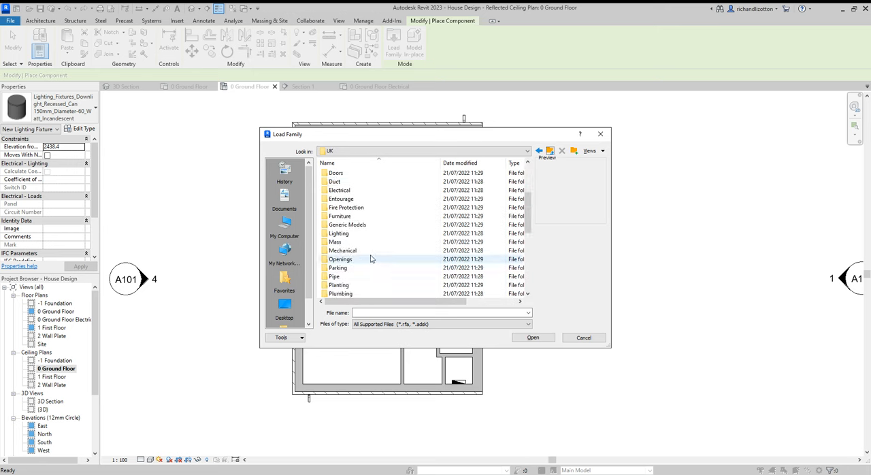
double_click(339, 233)
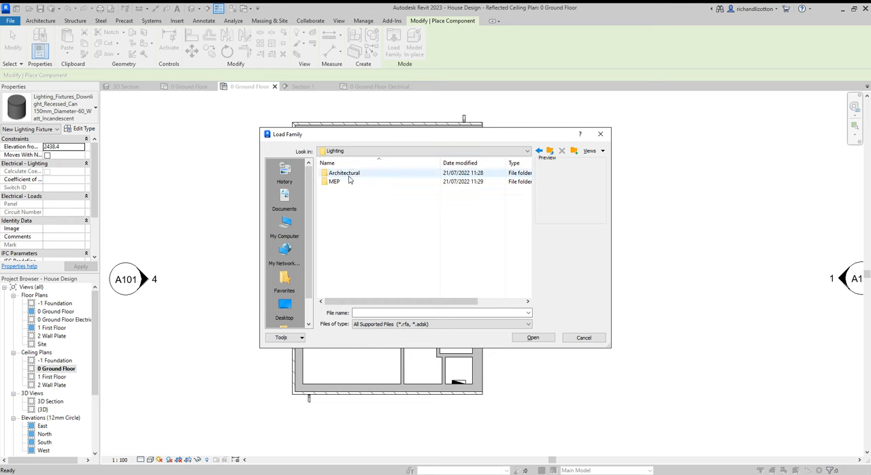
double_click(344, 172)
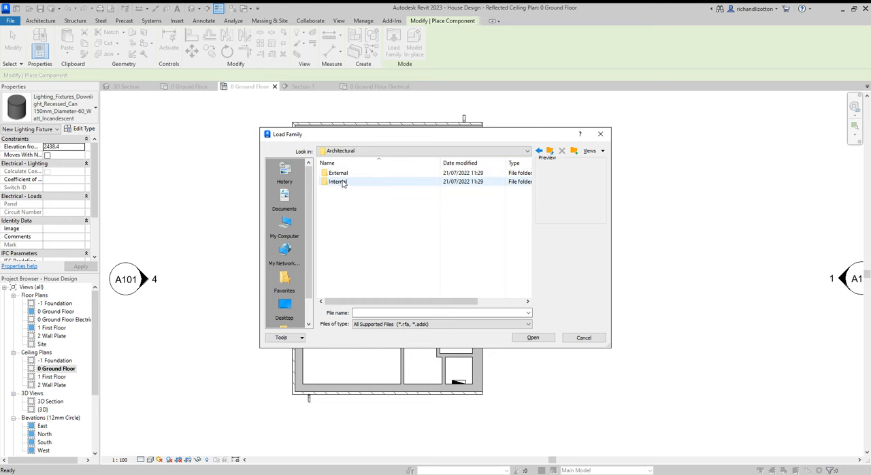
double_click(337, 182)
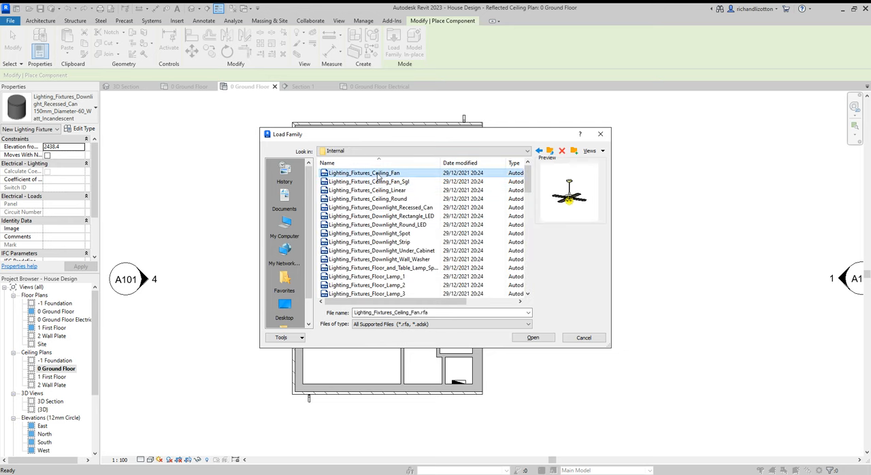
click(381, 224)
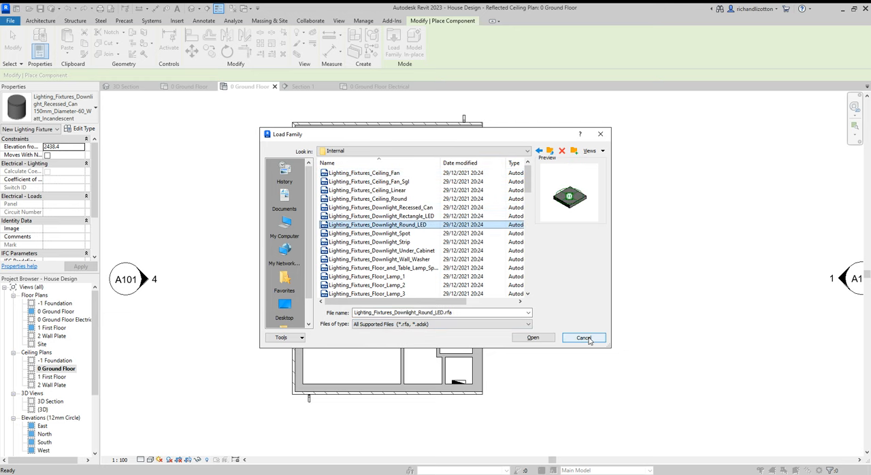
click(584, 338)
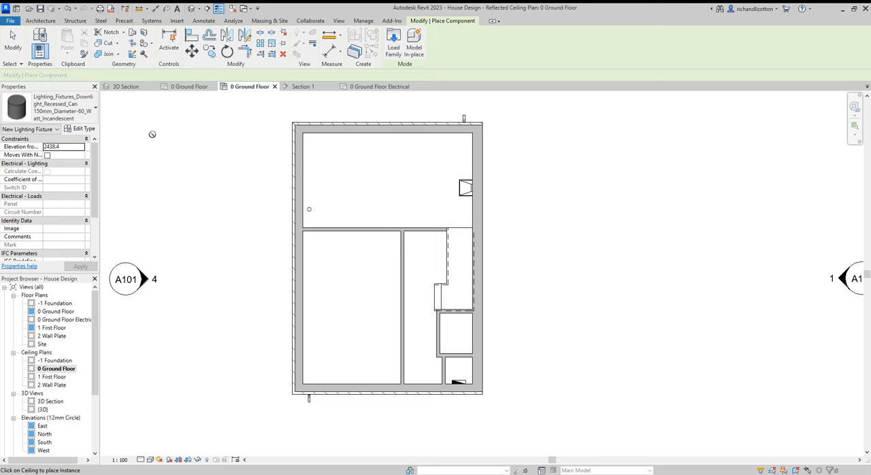
mouse_move(61, 109)
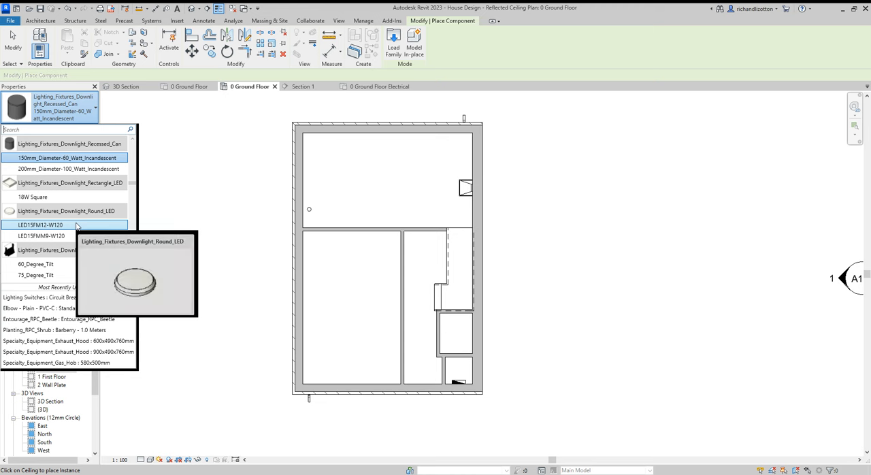
Step: Choose the LED15FM12-W120 round LED downlight type and set its elevation to 2360
click(41, 225)
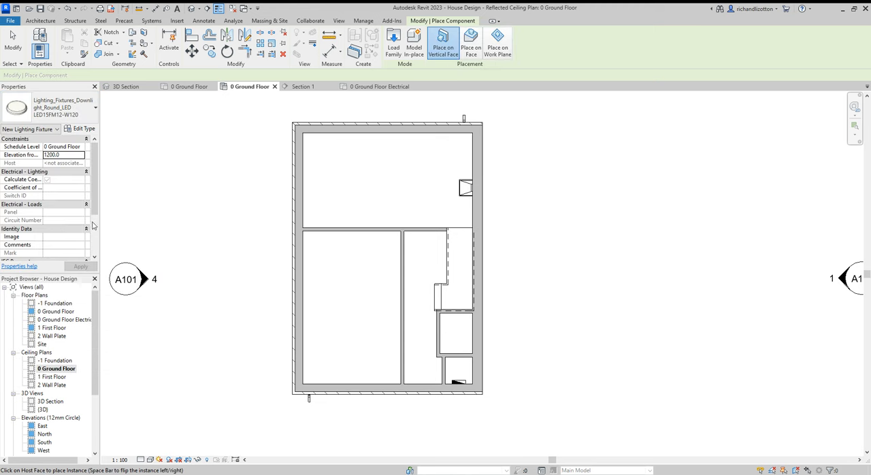
mouse_move(367, 97)
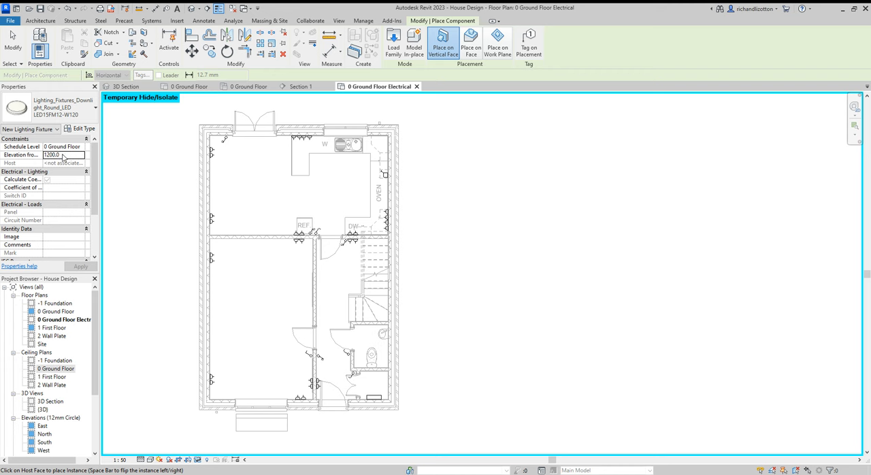
double_click(63, 154)
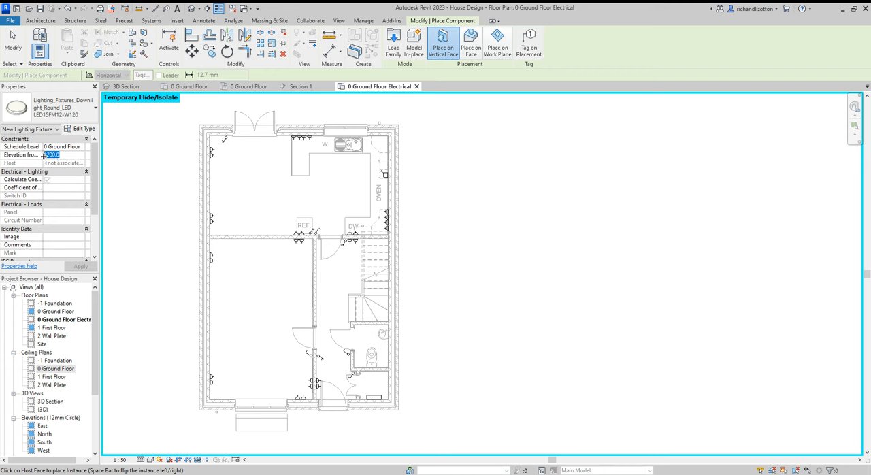
text(36)
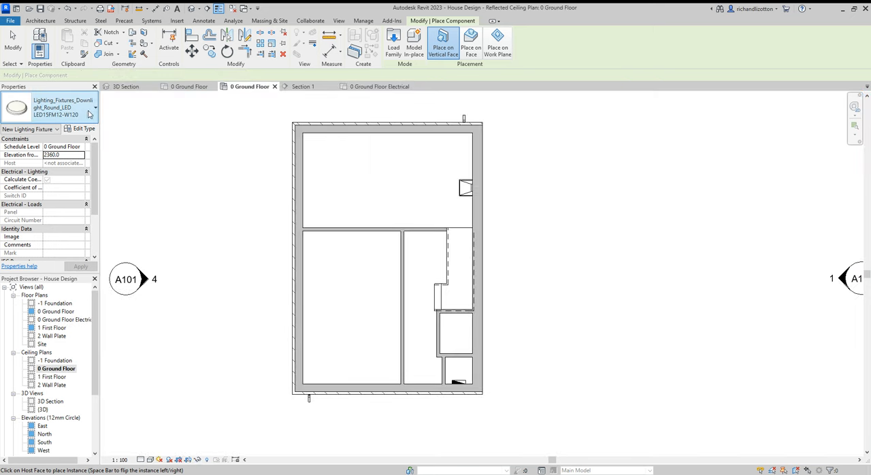
mouse_move(302, 179)
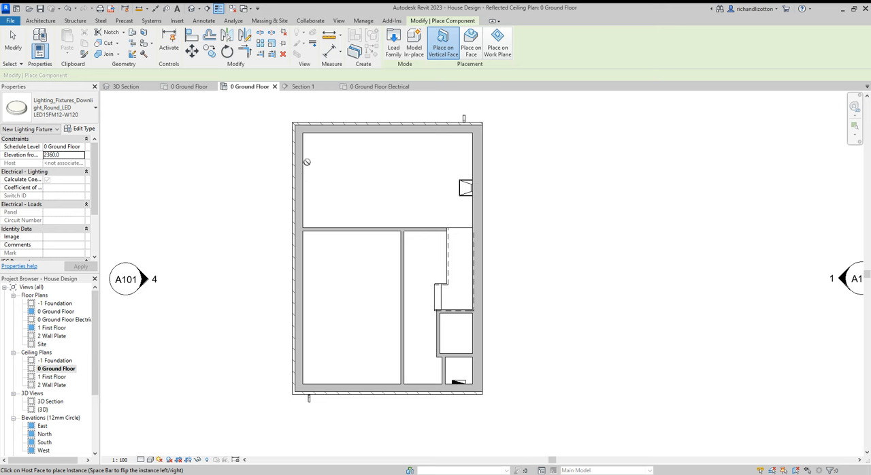
mouse_move(444, 41)
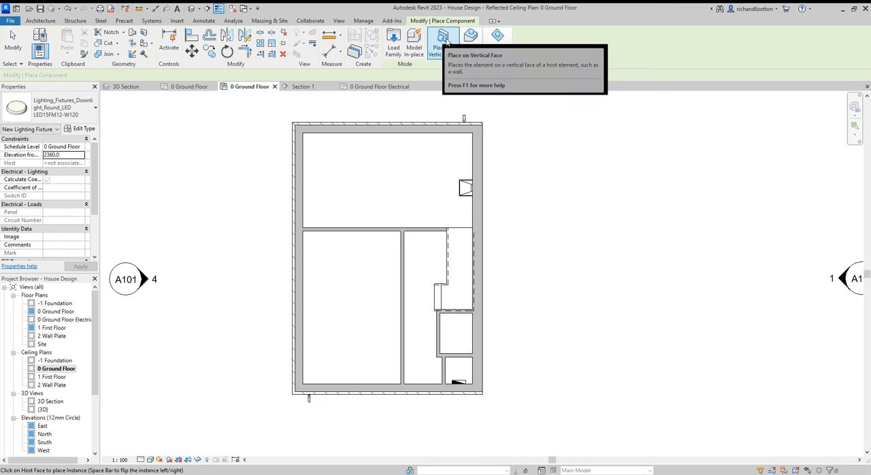
mouse_move(471, 45)
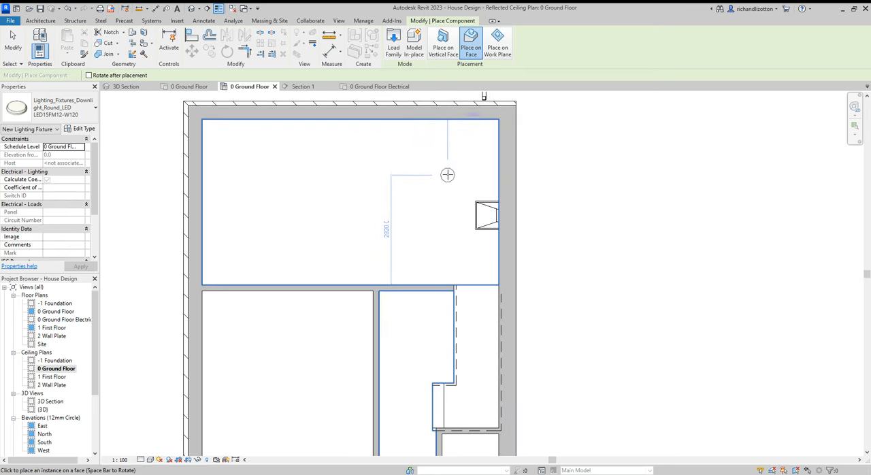
Step: Switch the downlight placement option to Place on Face
click(447, 168)
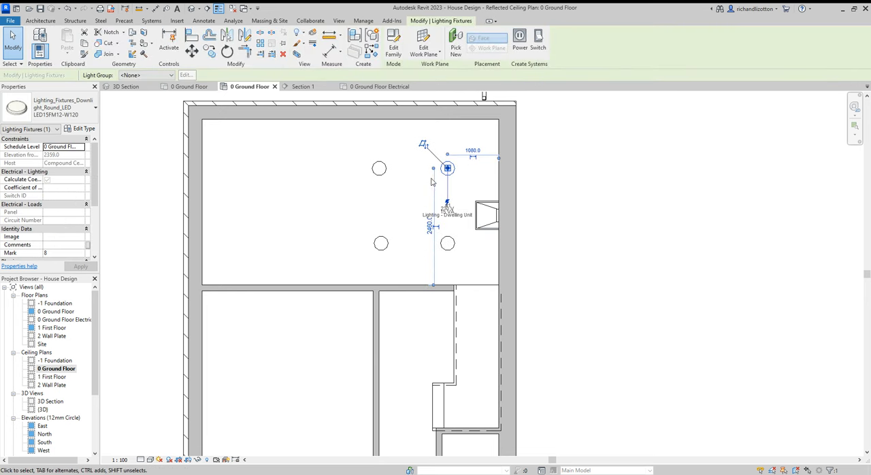
mouse_move(438, 122)
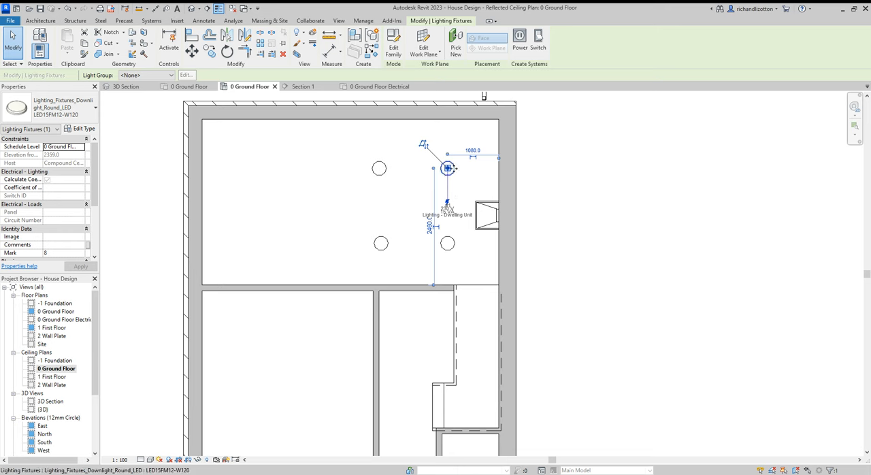
mouse_move(434, 248)
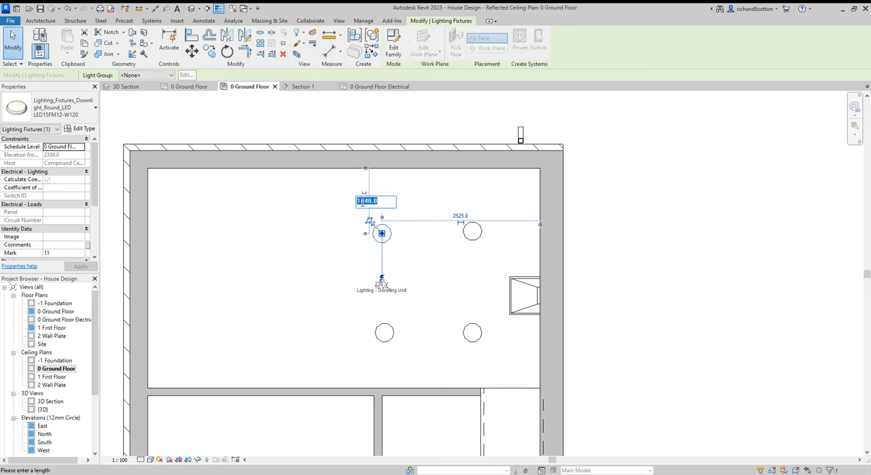
Step: Space the four downlights by setting their temporary dimension to 1000
text(1000)
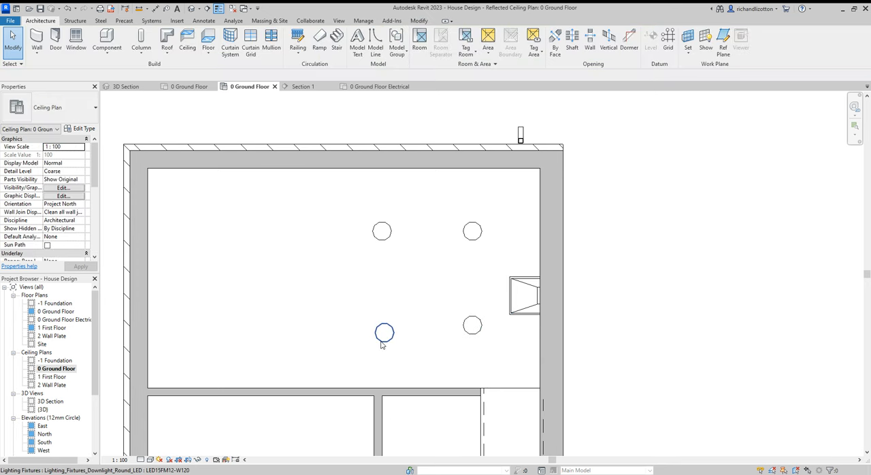
click(383, 332)
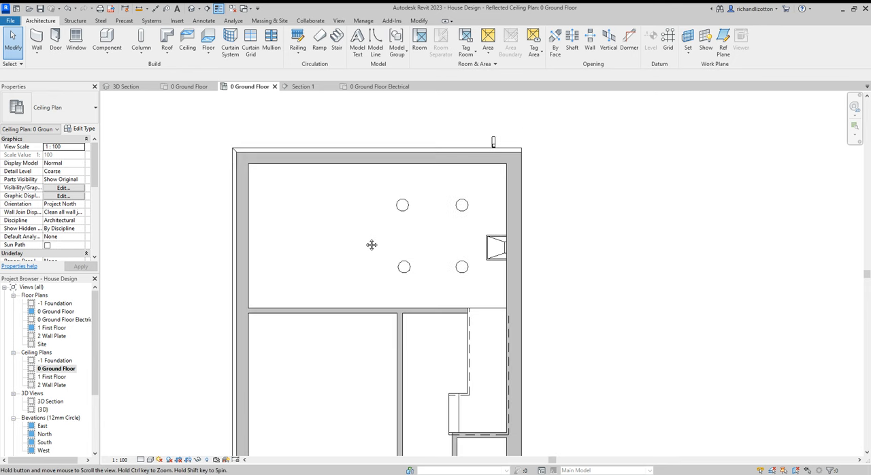
mouse_move(199, 100)
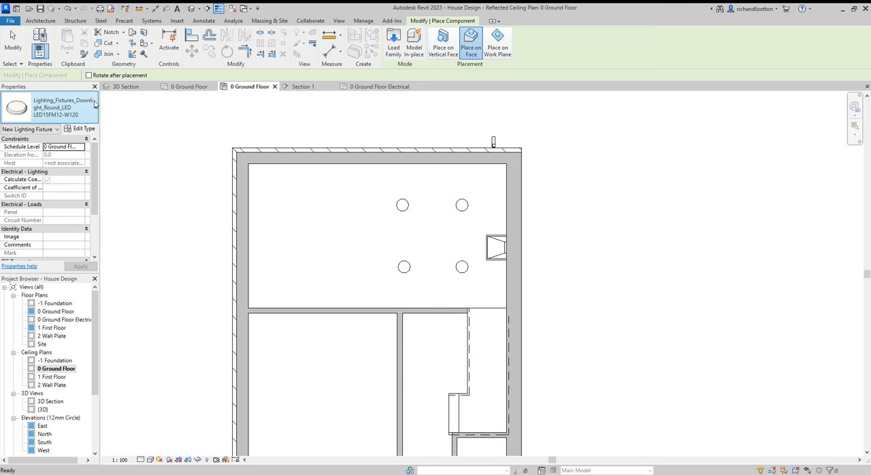
Step: Find the Lighting_Fixtures_Pendant_1 : 100_Watt_Incandescent type in the fixture type list
click(96, 107)
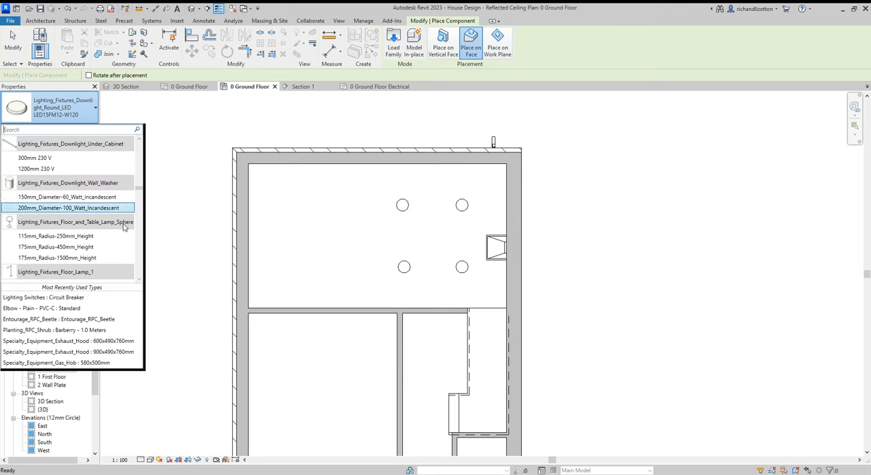
scroll(down, 3)
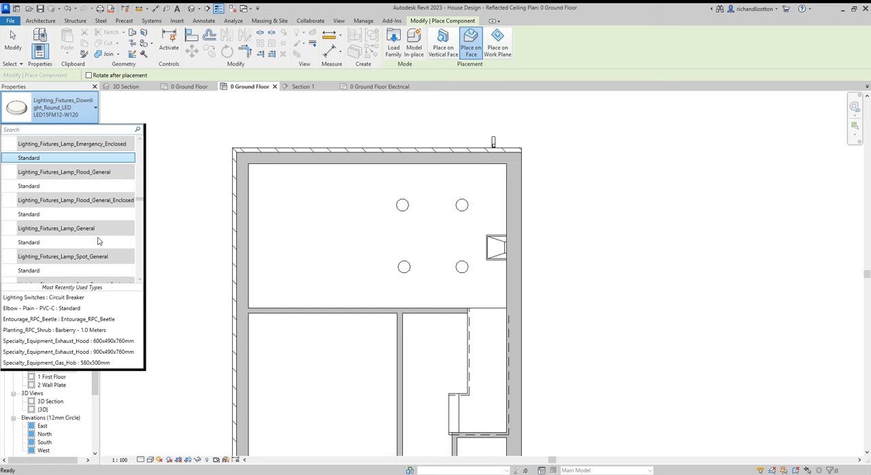
scroll(down, 3)
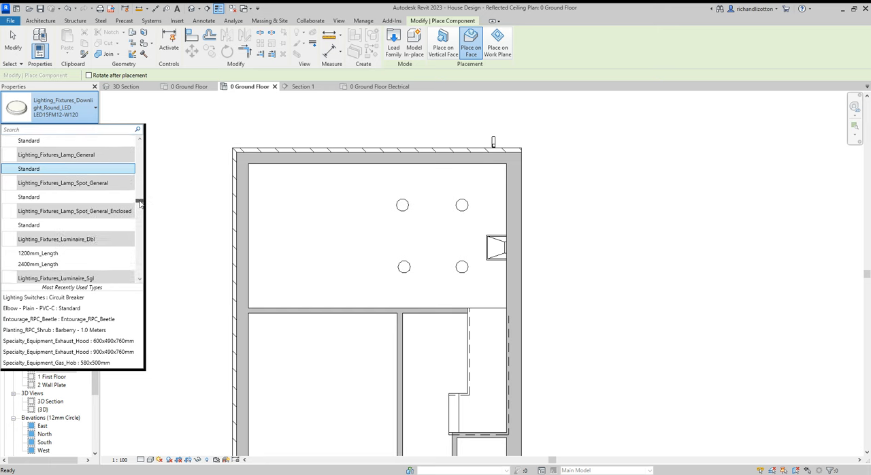
scroll(down, 3)
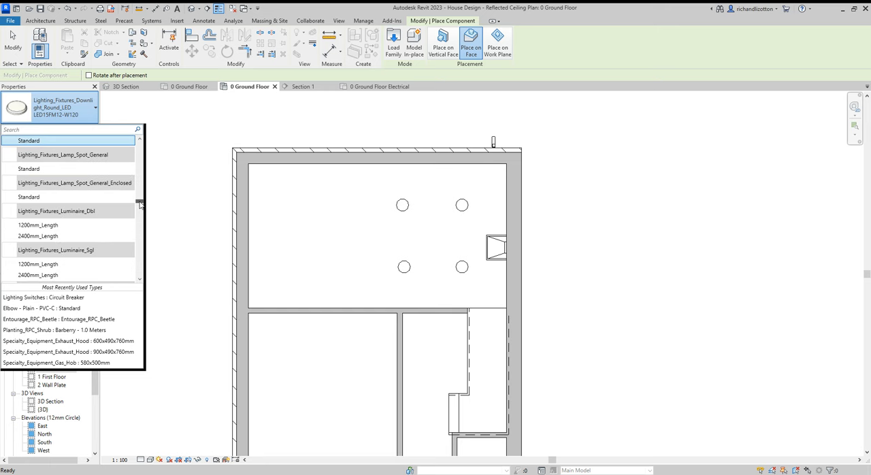
scroll(down, 3)
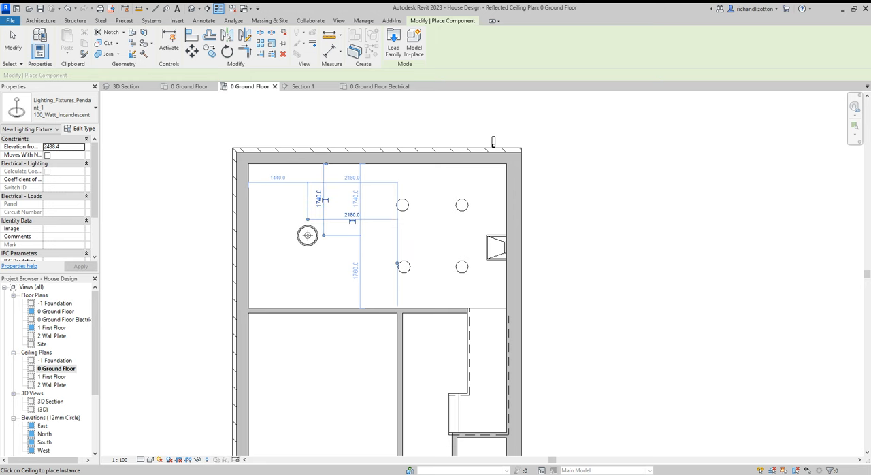
Step: Place a 100 W pendant light on the upper room's ceiling
click(258, 278)
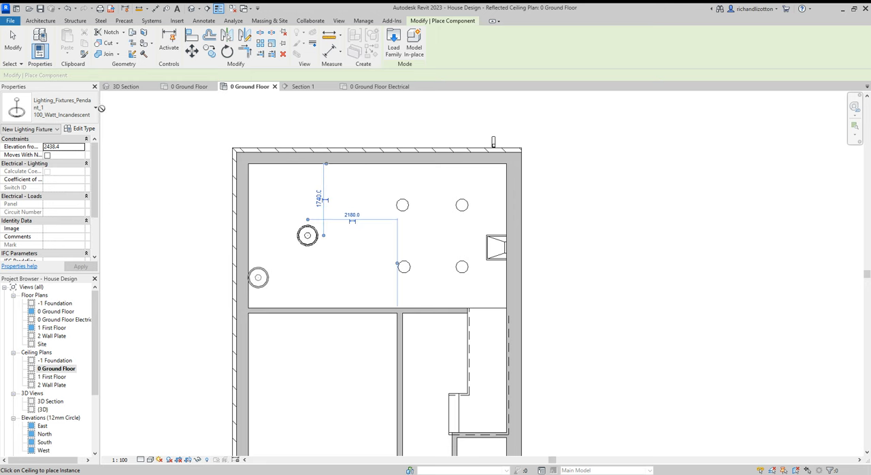
click(95, 109)
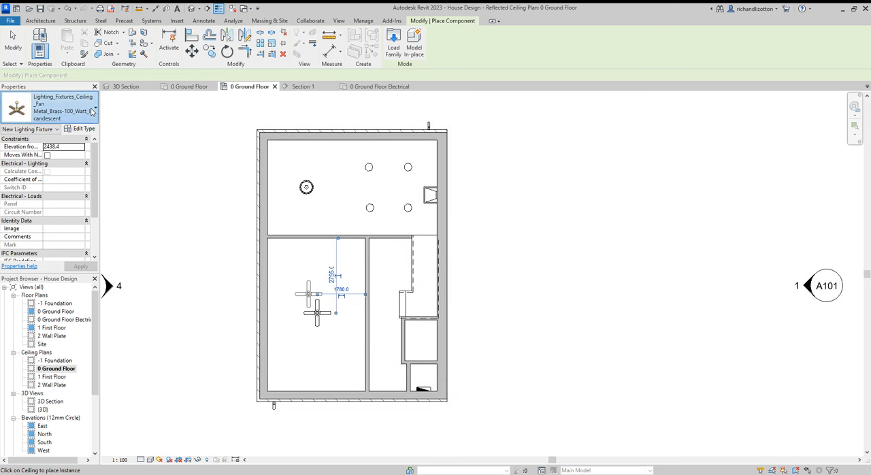
Step: Reselect the Pendant_1 type and place a pendant light in the hallway
click(92, 110)
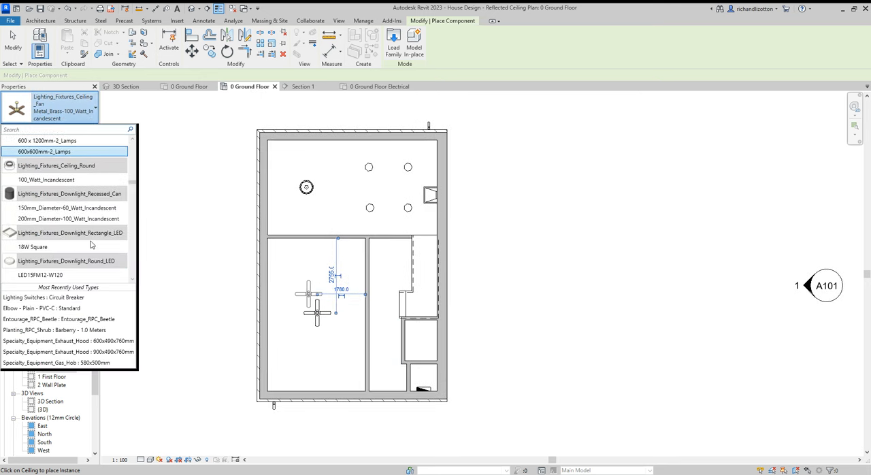
scroll(down, 3)
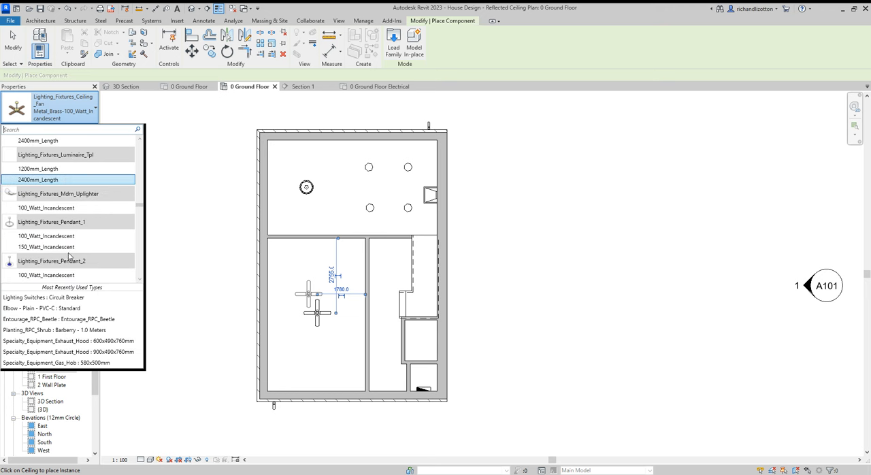
mouse_move(46, 235)
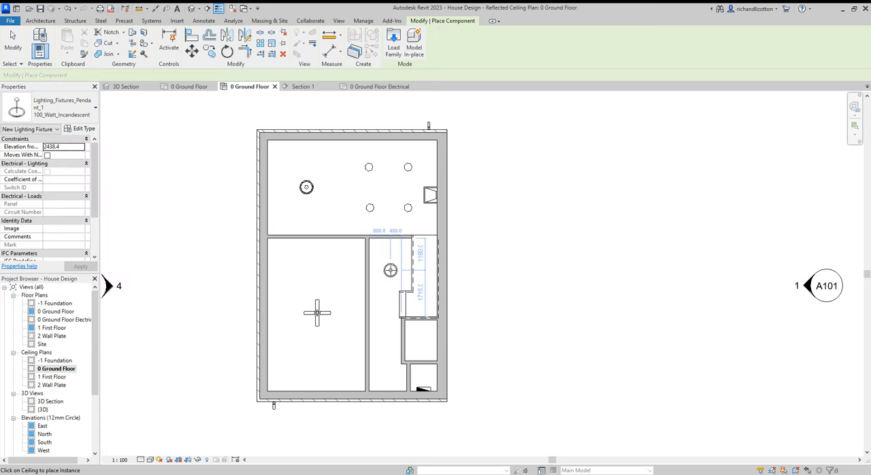
click(408, 356)
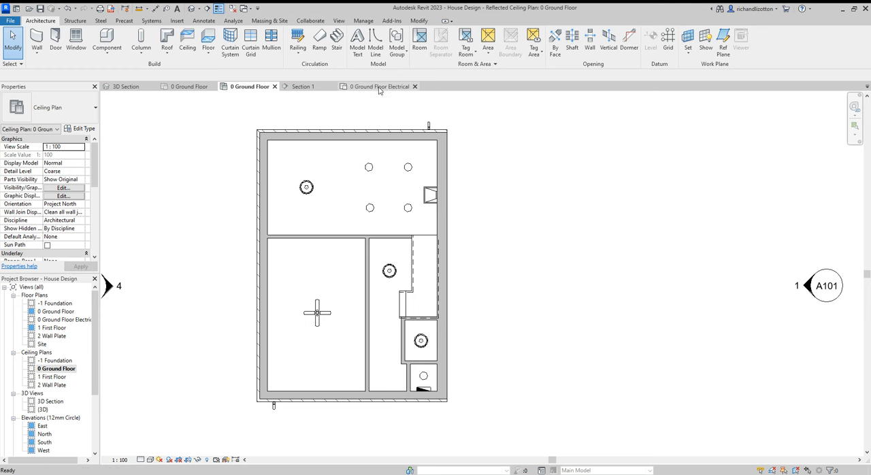
Step: Return to the 0 Ground Floor Electrical plan showing the new lights and fan
click(378, 85)
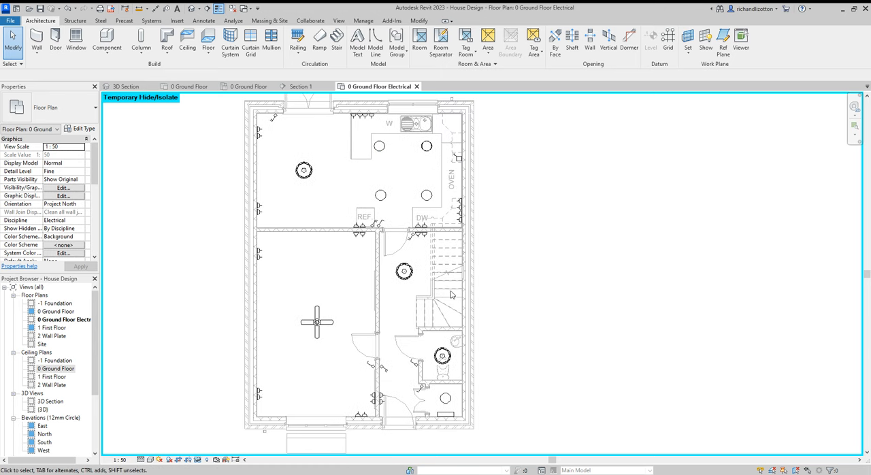
mouse_move(436, 374)
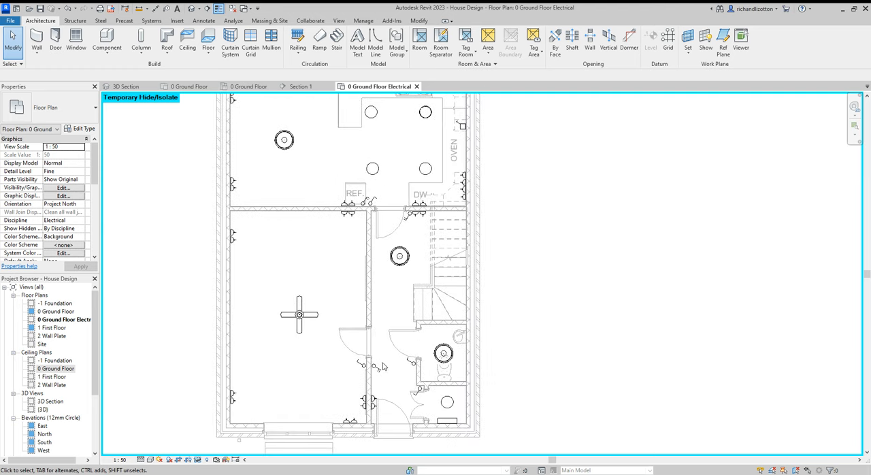
mouse_move(384, 386)
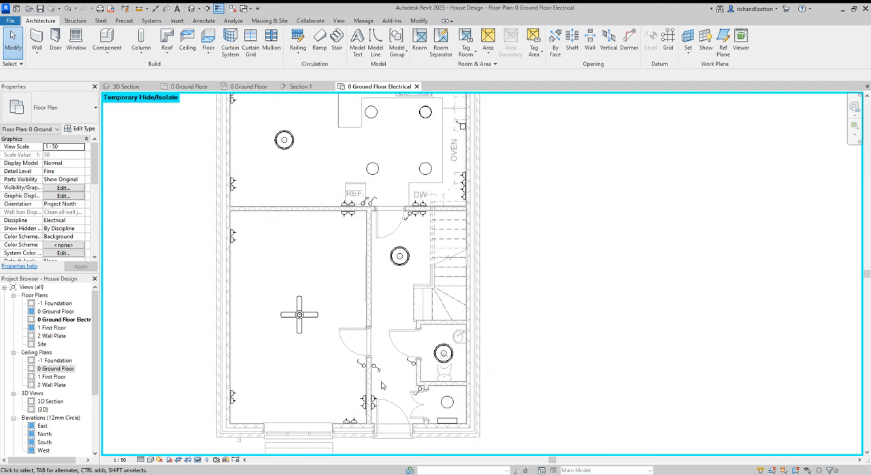
mouse_move(284, 118)
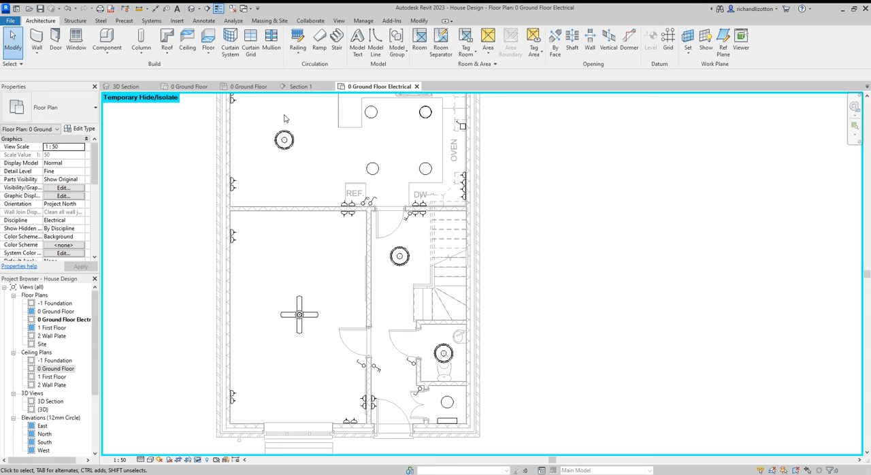
mouse_move(370, 38)
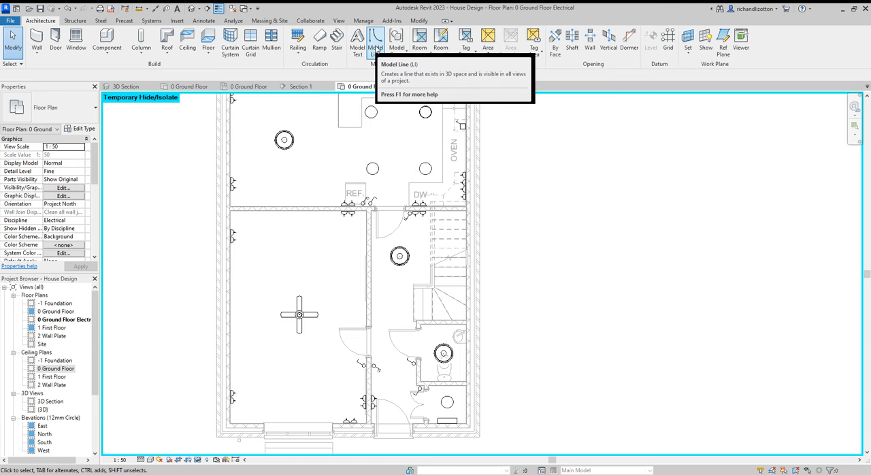
mouse_move(366, 36)
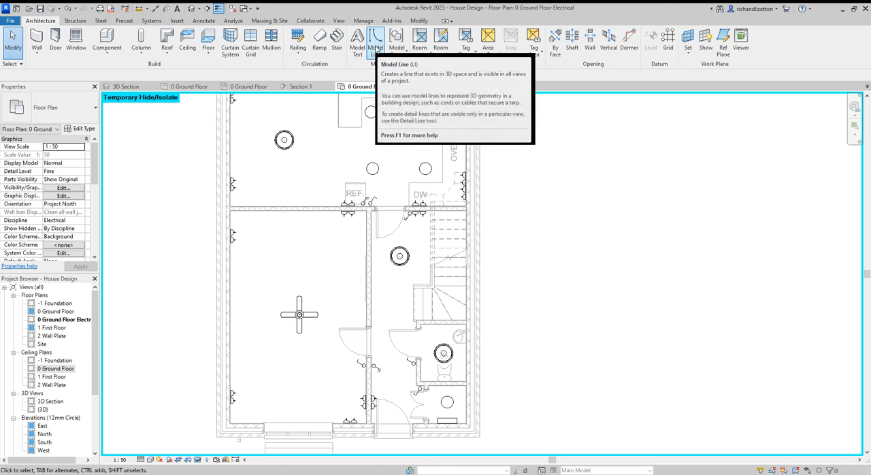
click(364, 39)
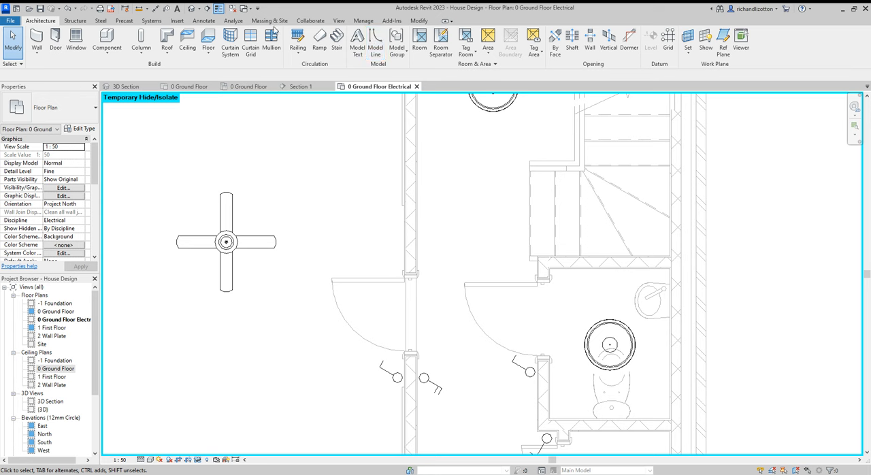
click(214, 22)
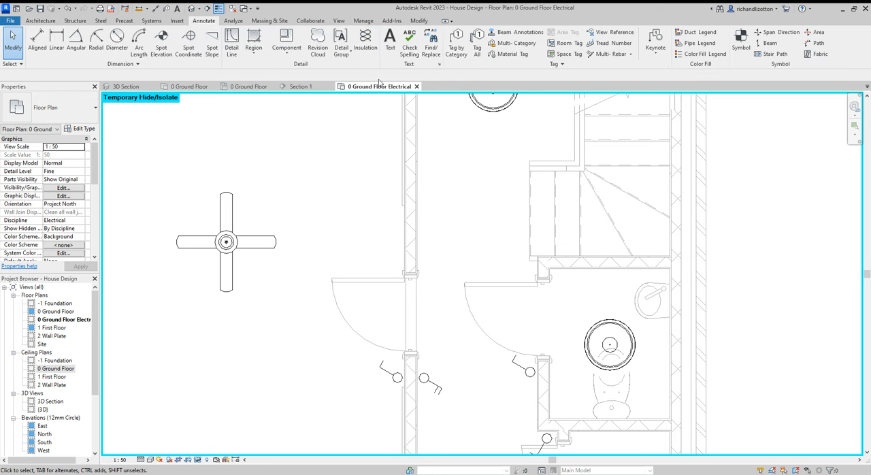
mouse_move(282, 68)
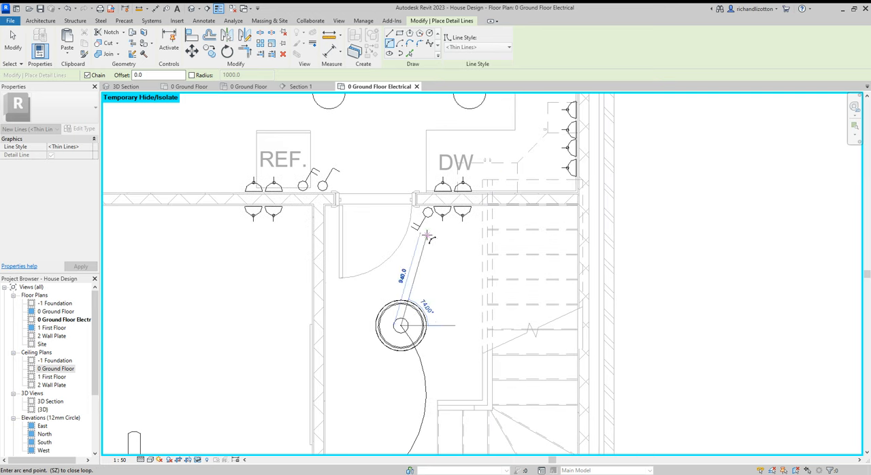
Step: Draw curved cable lines from the hall switch to the pendant and between the kitchen downlights
click(429, 237)
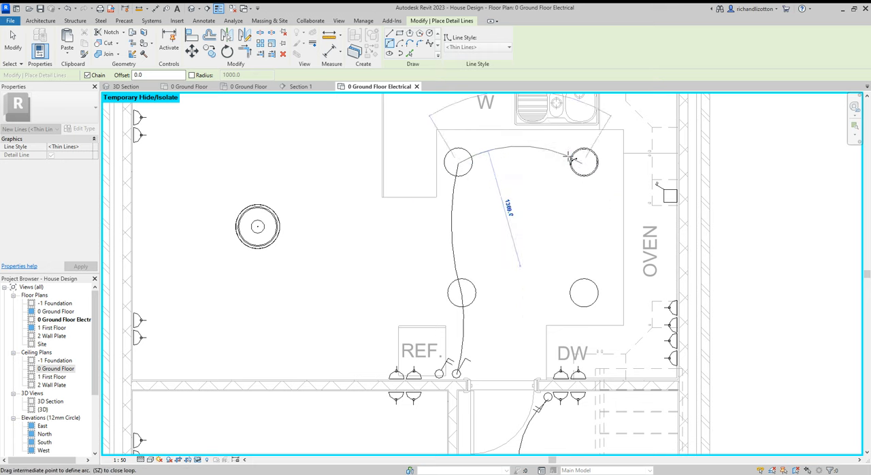
click(582, 292)
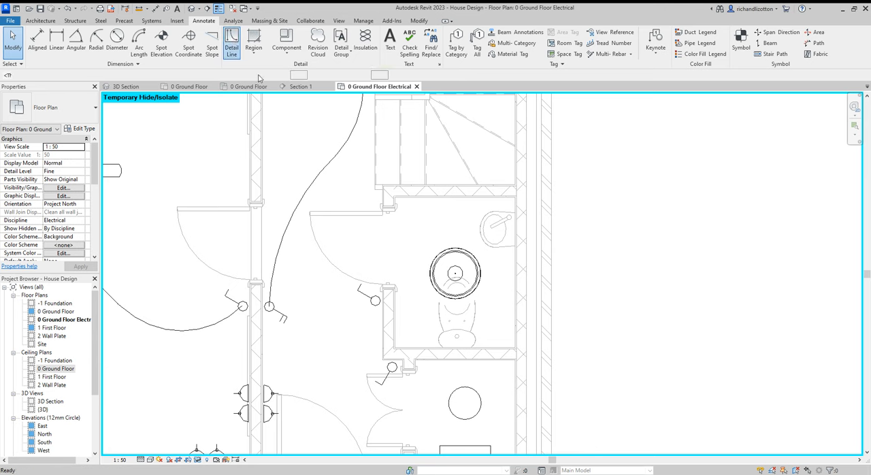
Step: Draw curved detail lines wiring the WC and end room pendants to their switches
click(231, 39)
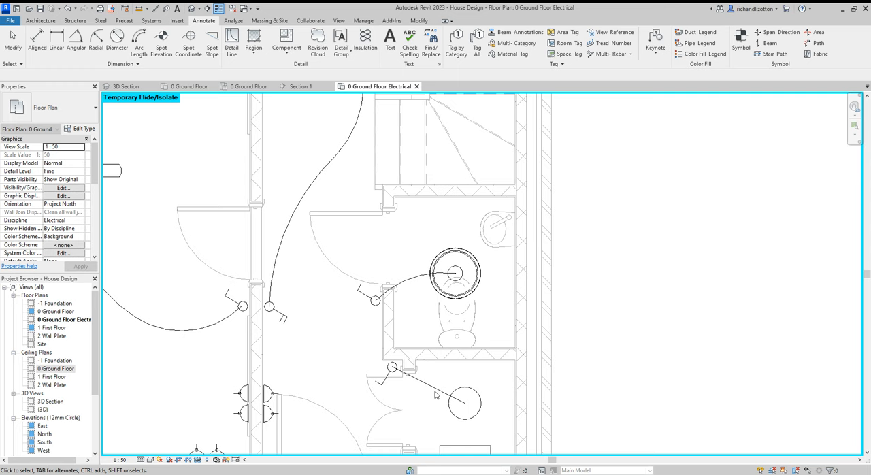
click(429, 405)
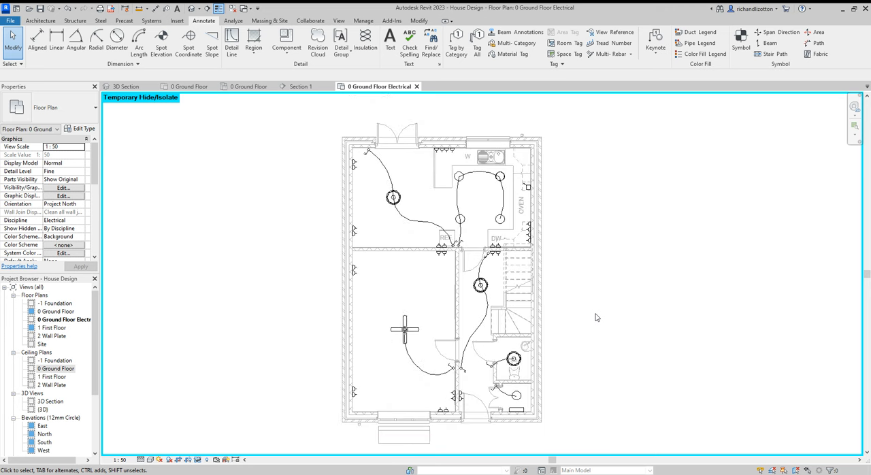
mouse_move(469, 262)
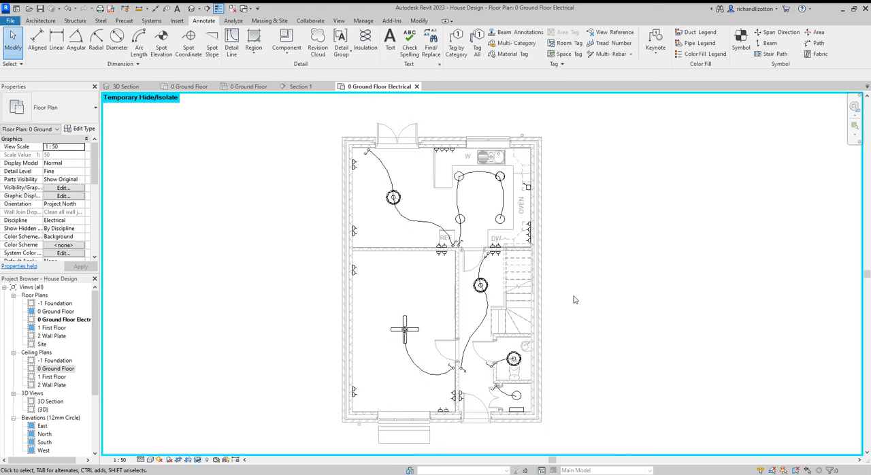
mouse_move(637, 331)
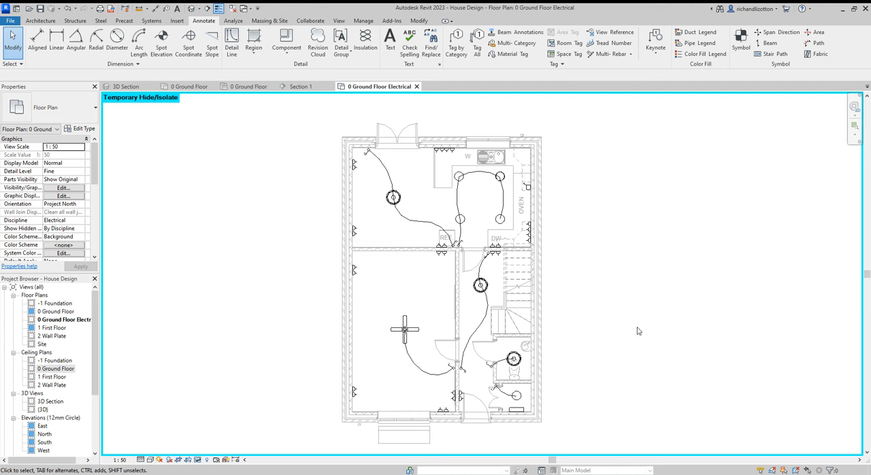
mouse_move(623, 313)
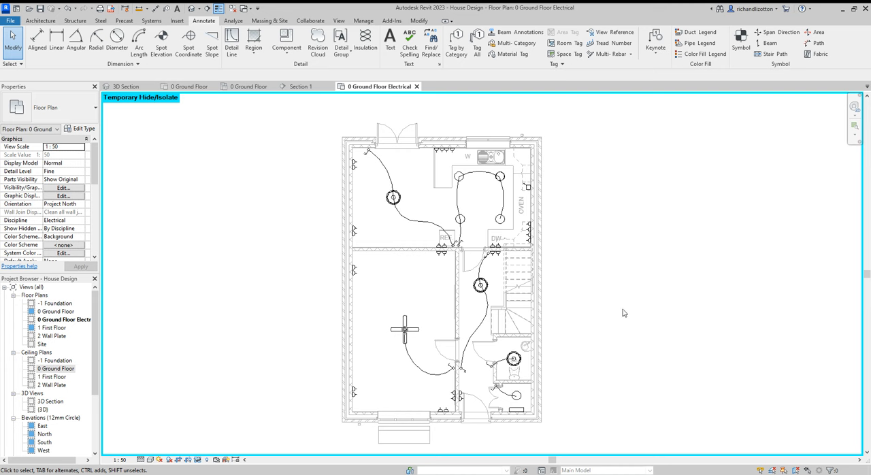
mouse_move(542, 371)
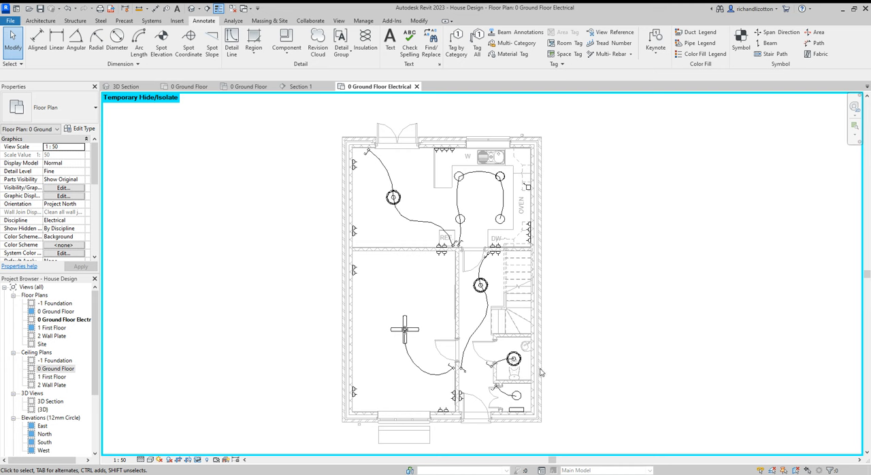
mouse_move(545, 373)
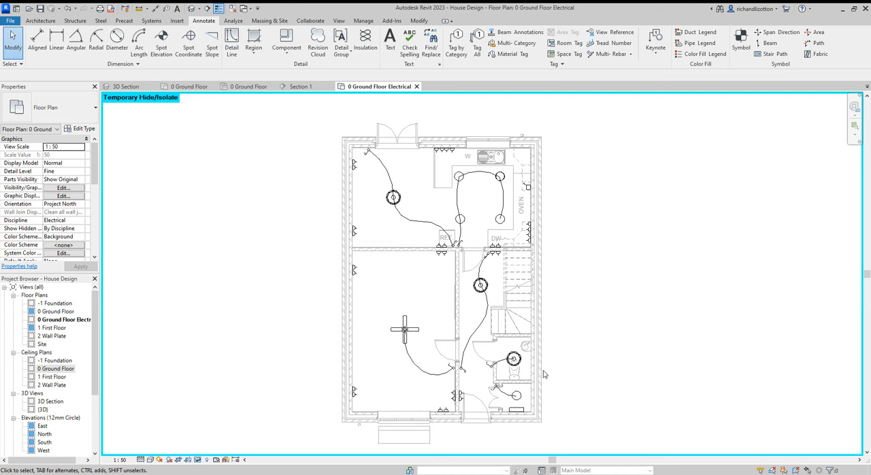